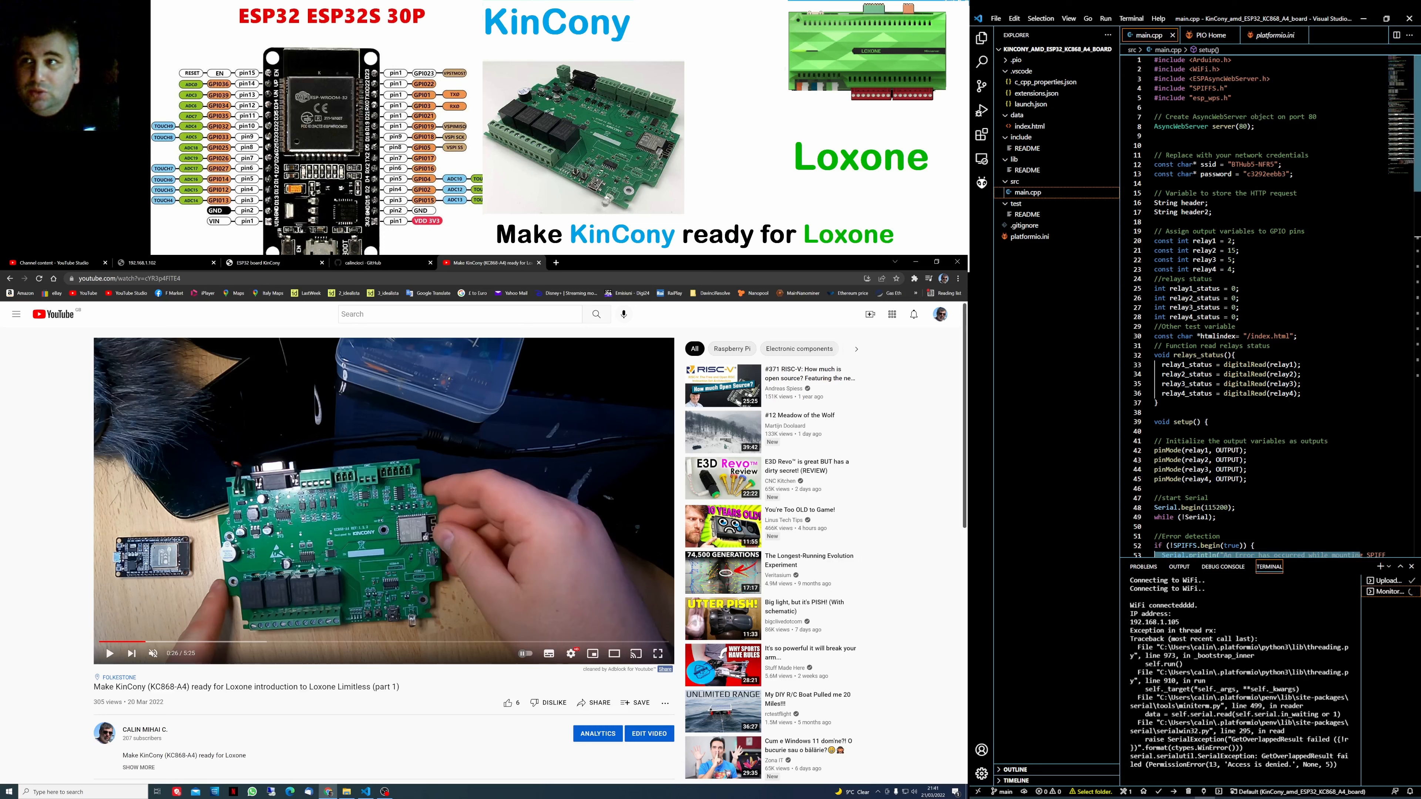
- Scroll through main.cpp to review the web server setup and relay pin code
{"action": "scroll", "scroll_direction": "down", "scroll_amount": 3}
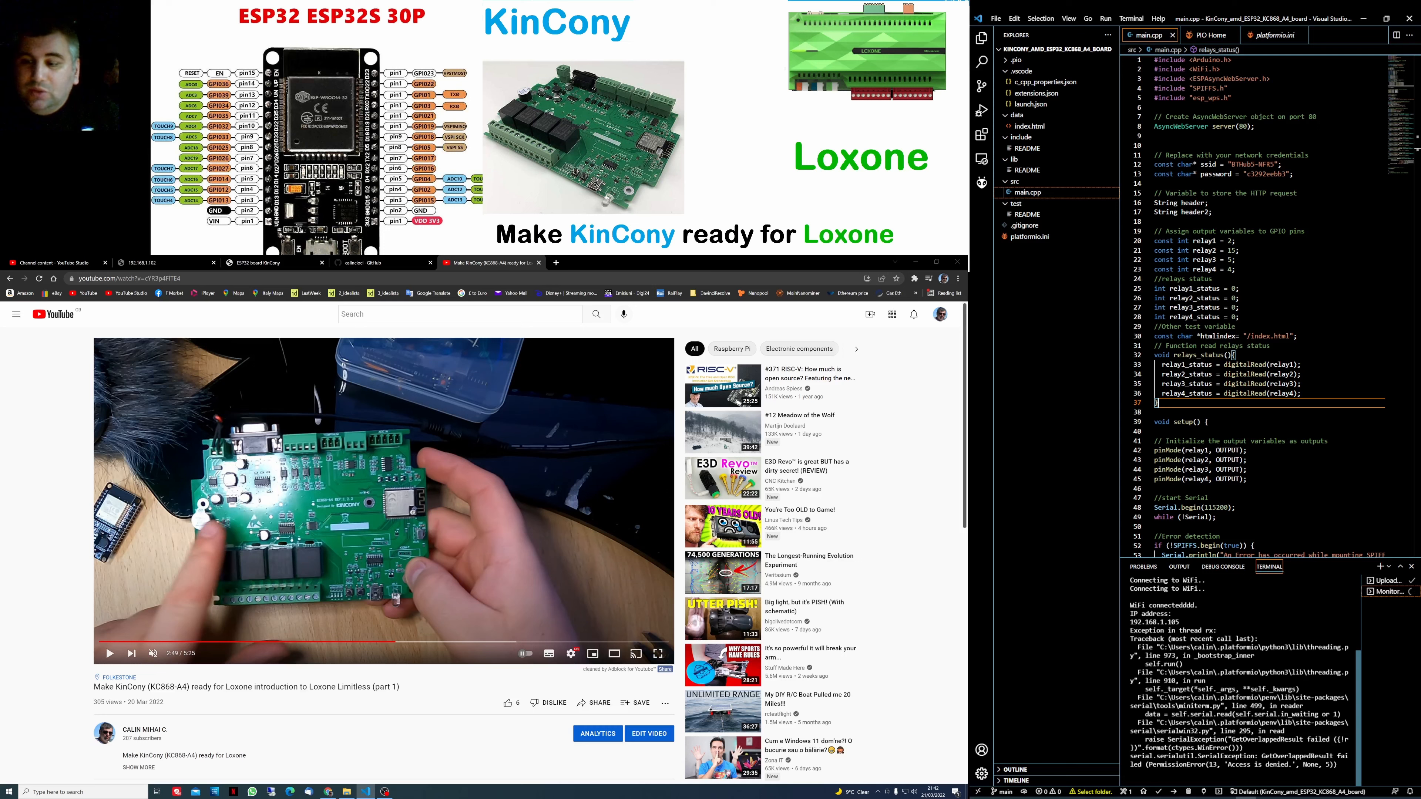
{"action": "mouse_move", "coordinate": [982, 184]}
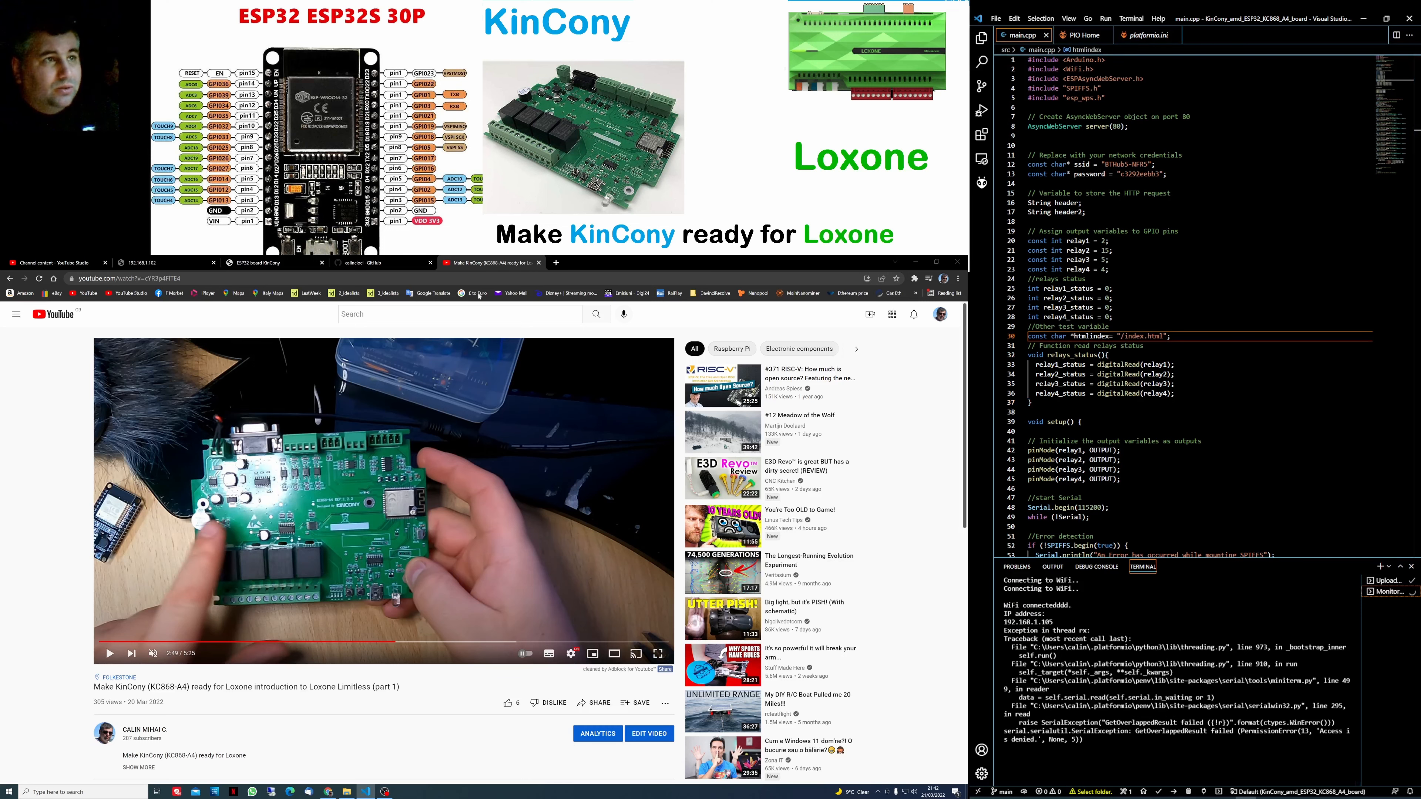
- From the GitHub profile, open KinCony_amd_ESP32_KC868_A4_board and show its clone and ZIP options
{"action": "left_click", "coordinate": [372, 263]}
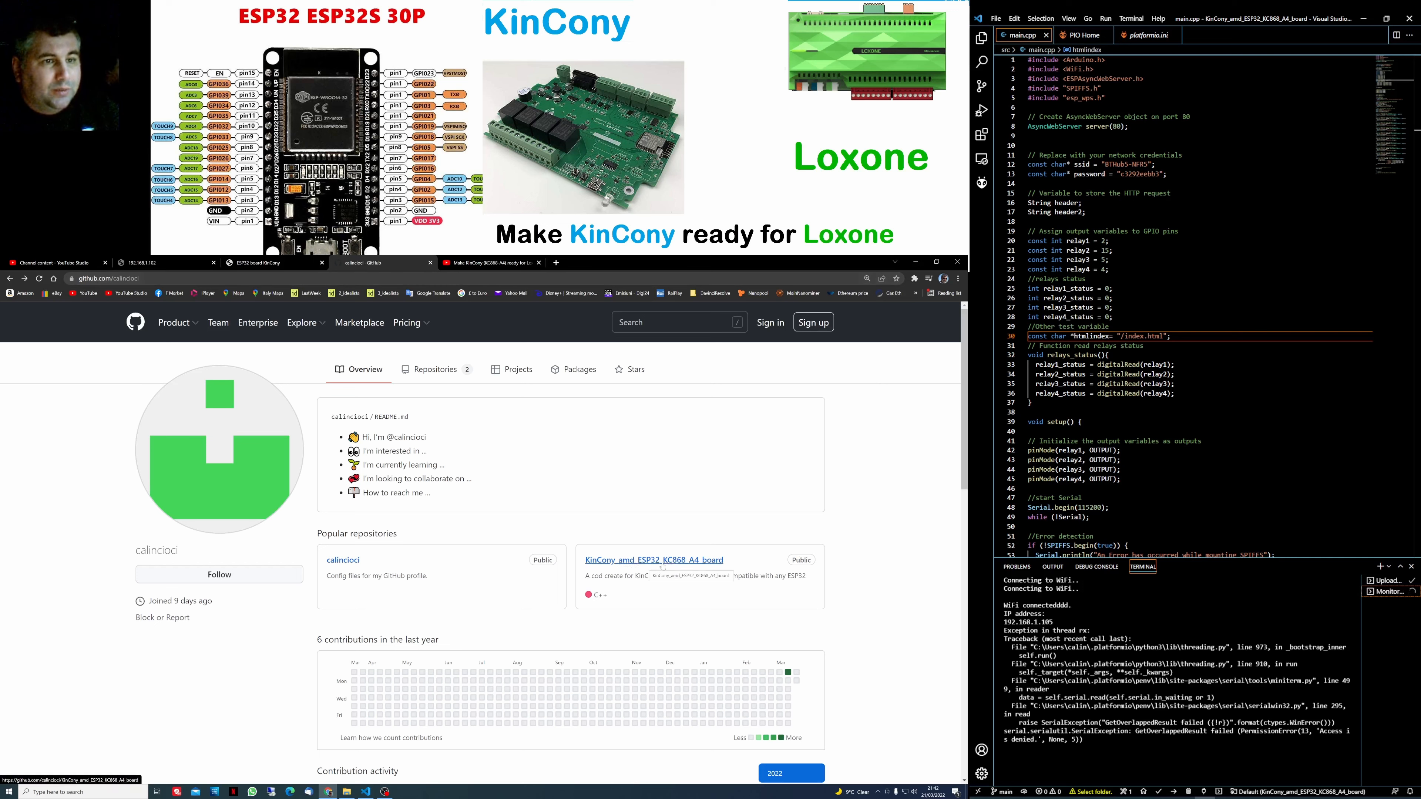
{"action": "left_click", "coordinate": [653, 560]}
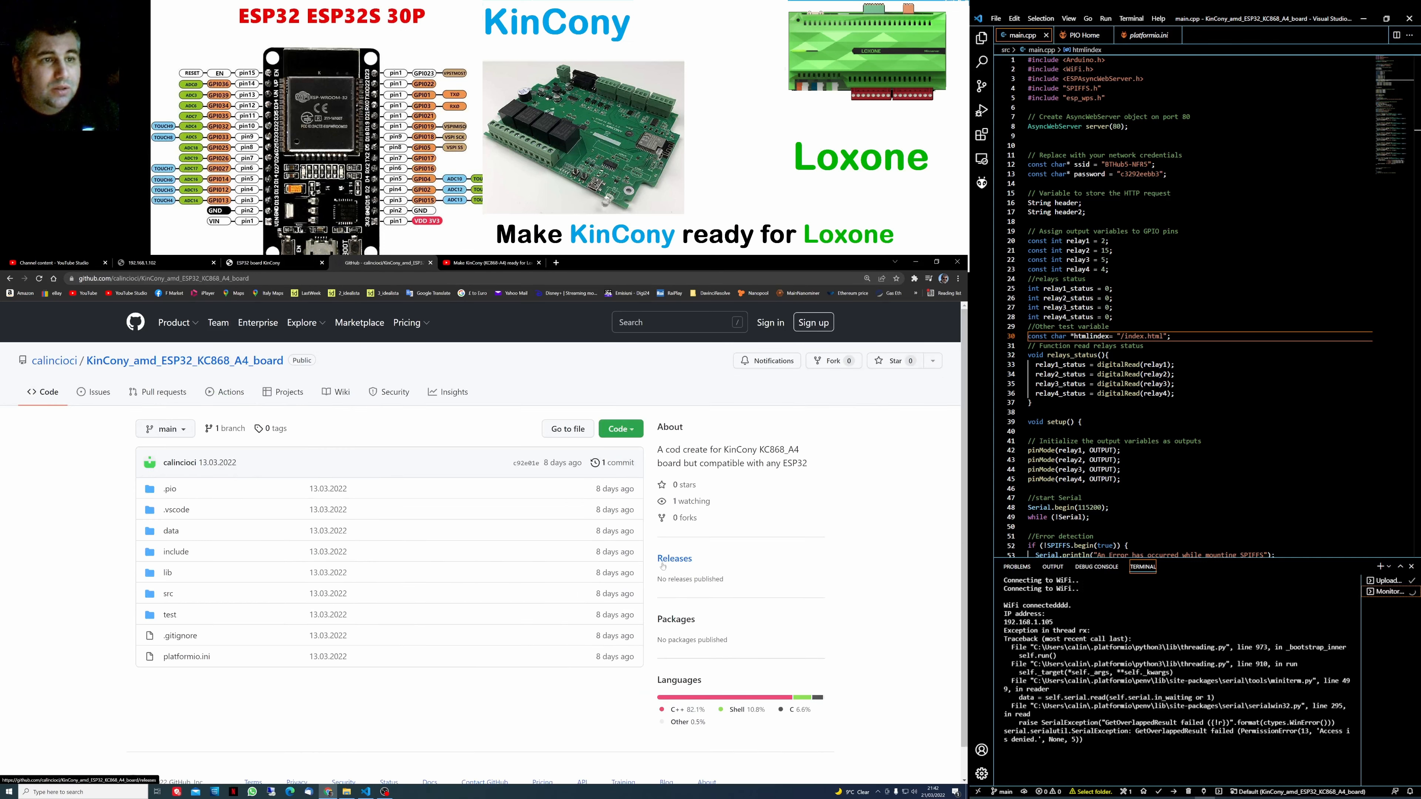
{"action": "left_click", "coordinate": [618, 427]}
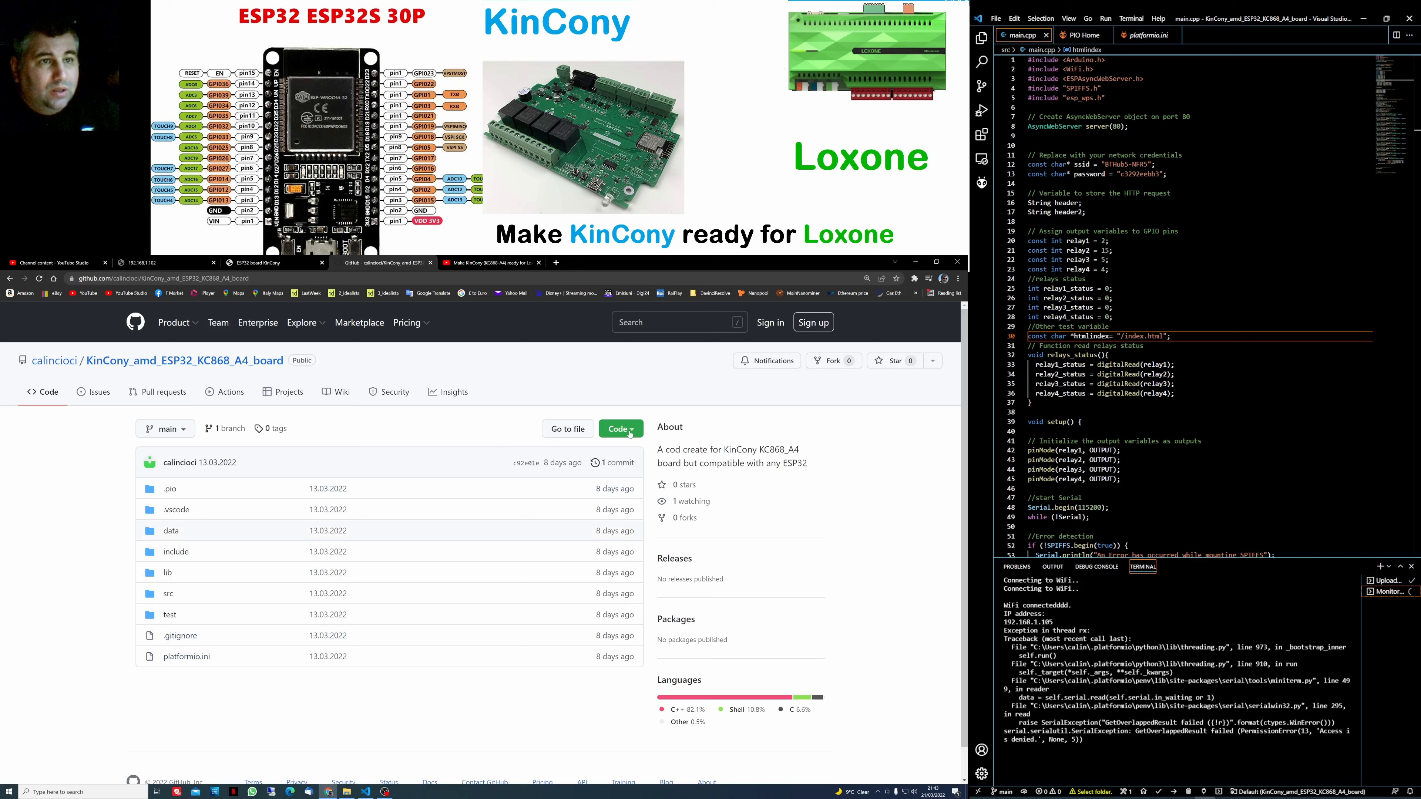
{"action": "left_click", "coordinate": [620, 428]}
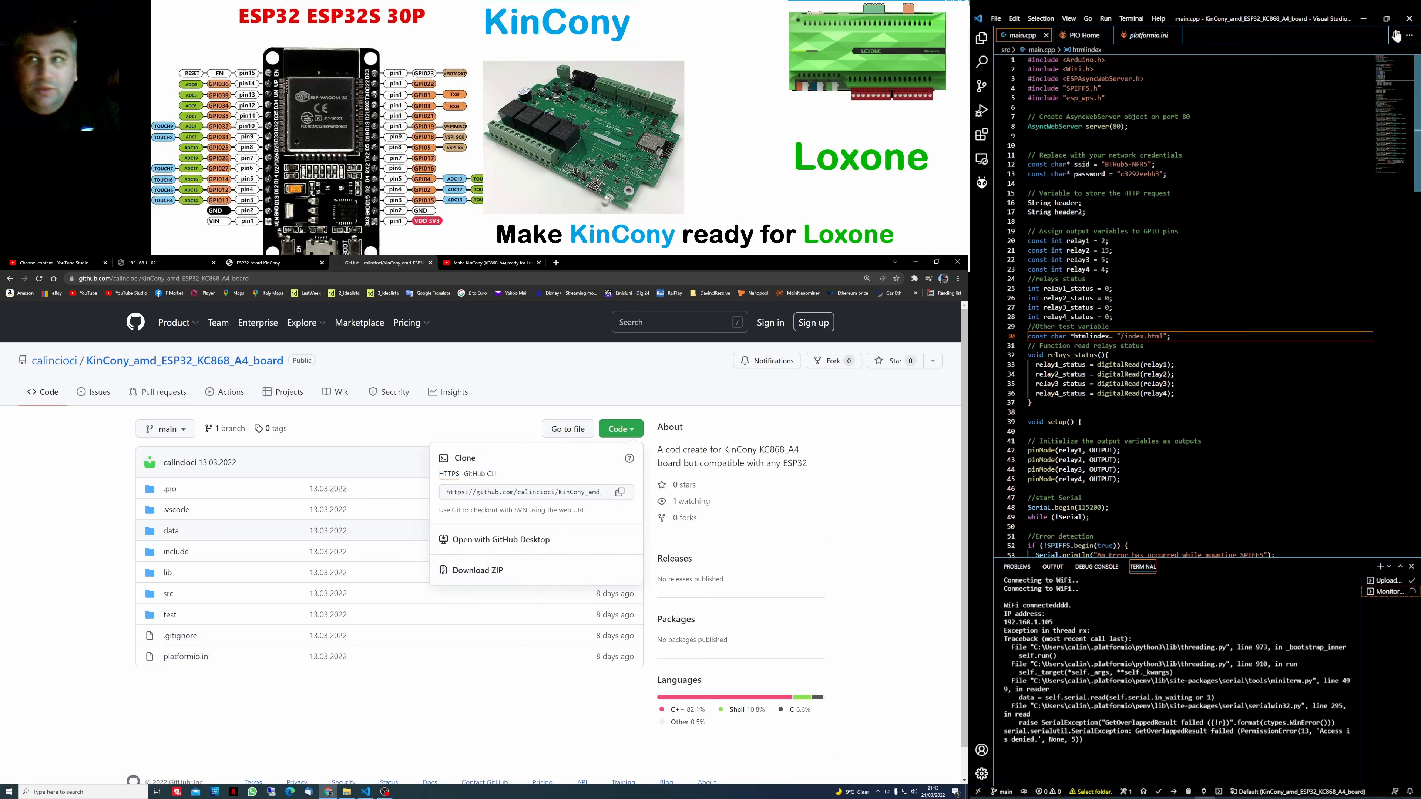
- Start File > Open Folder, then cancel the folder picker without opening anything
{"action": "left_click", "coordinate": [996, 17]}
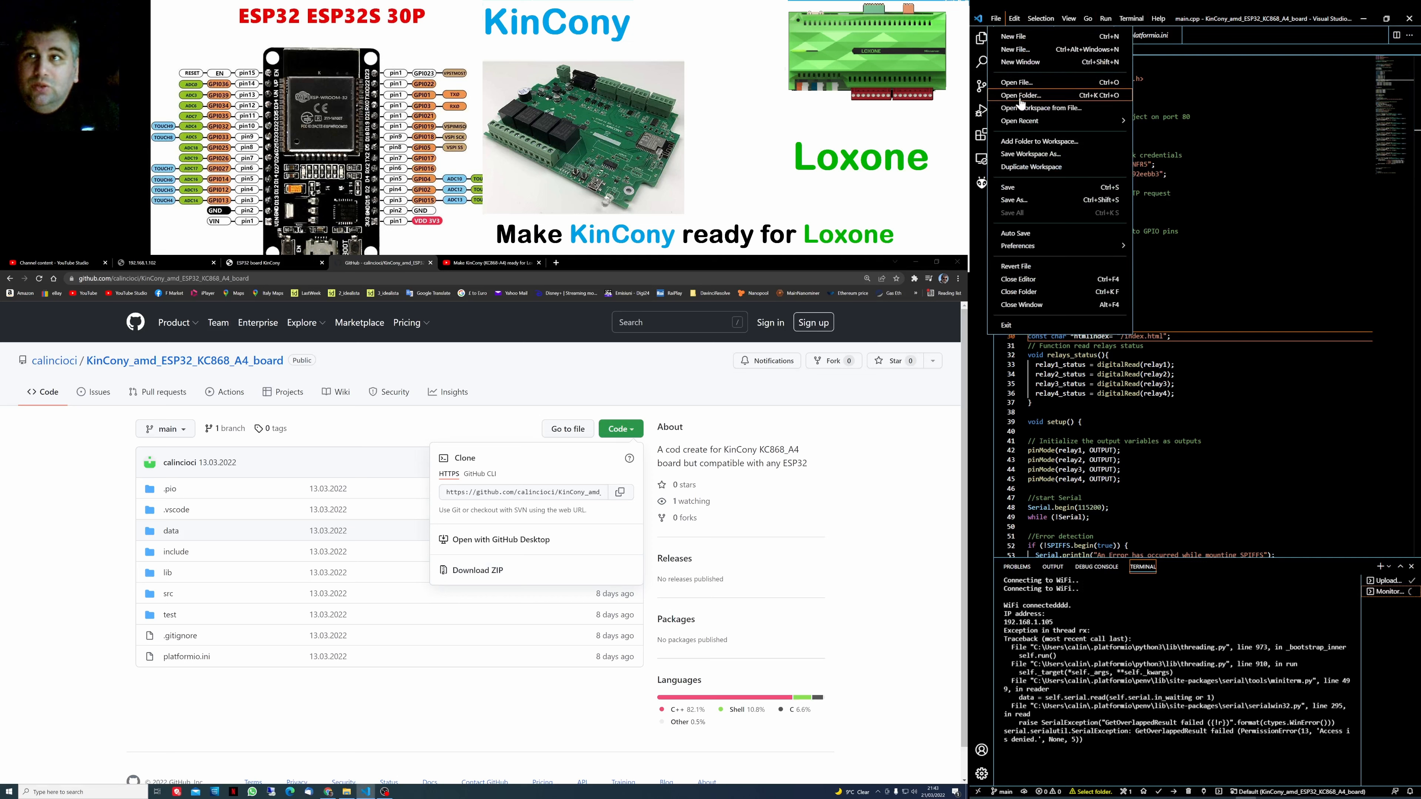
{"action": "left_click", "coordinate": [1021, 95]}
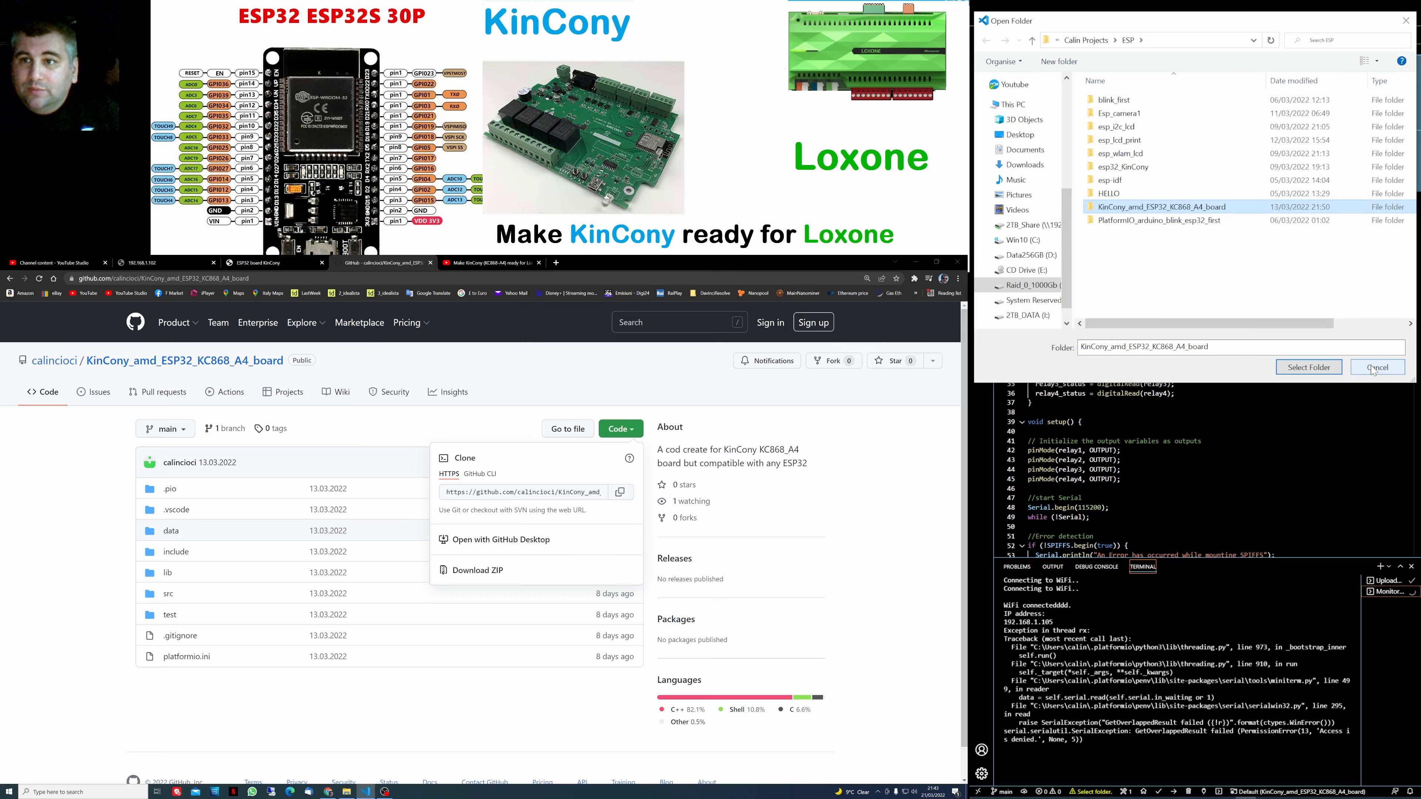
{"action": "left_click", "coordinate": [1376, 367]}
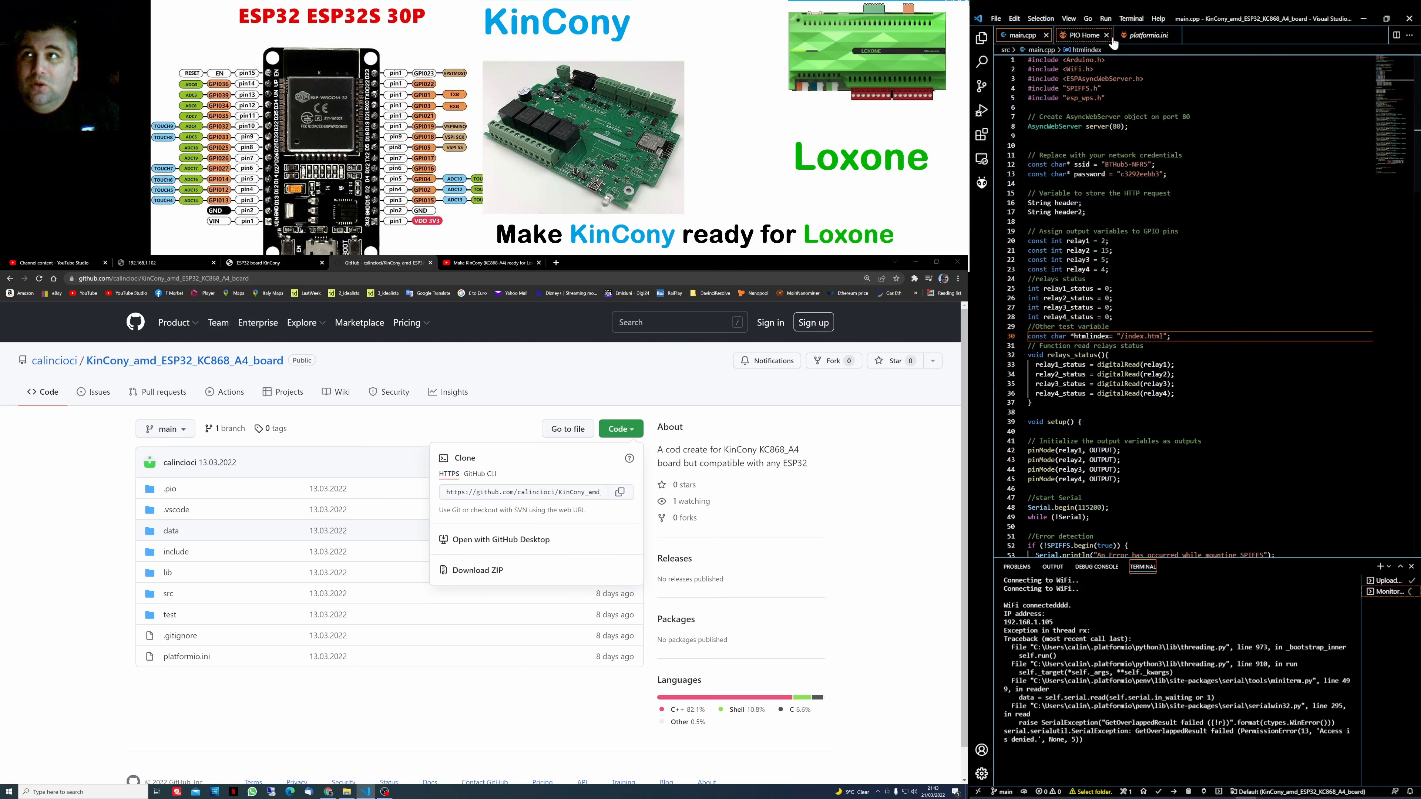
- Show the project file tree again and open the README in the include folder
{"action": "left_click", "coordinate": [981, 37]}
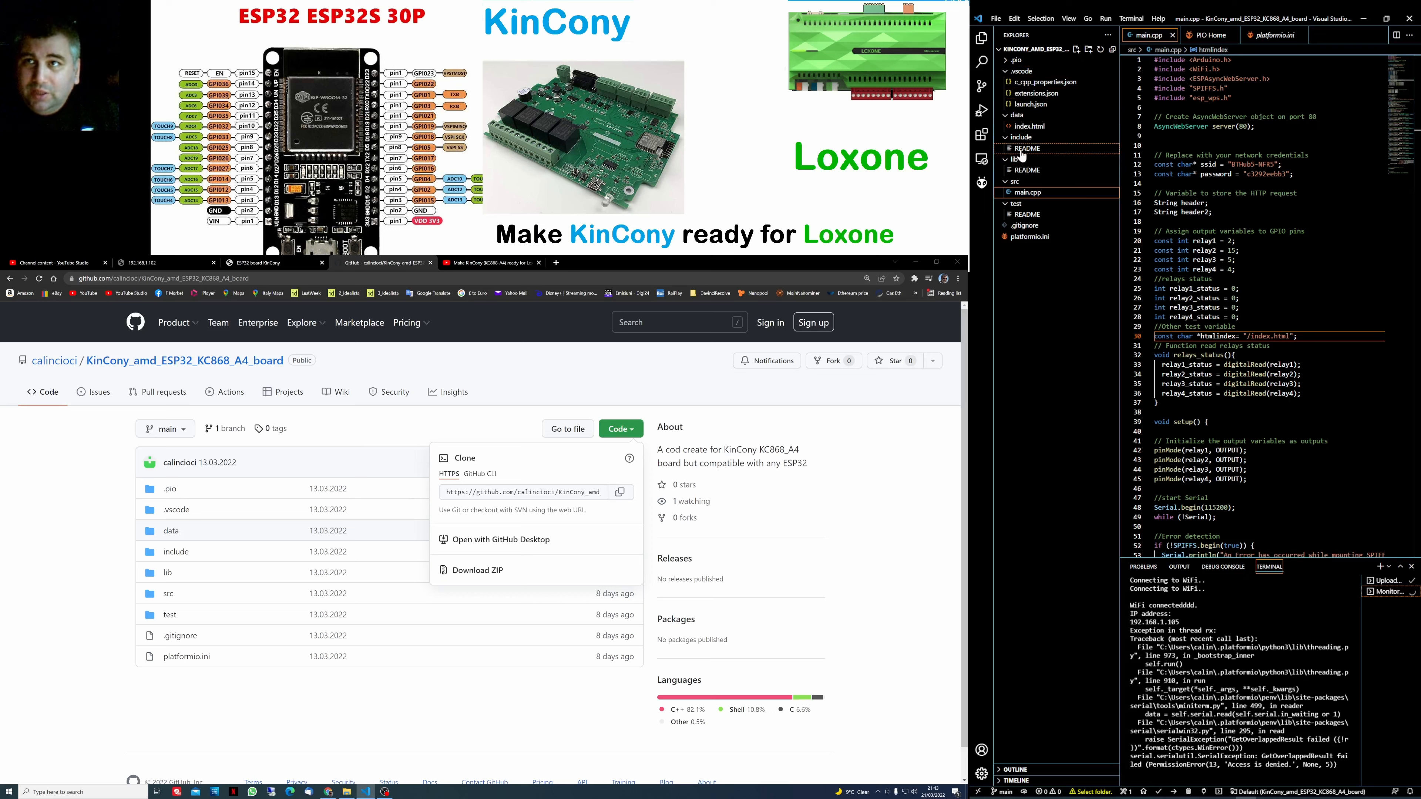
{"action": "left_click", "coordinate": [1025, 148]}
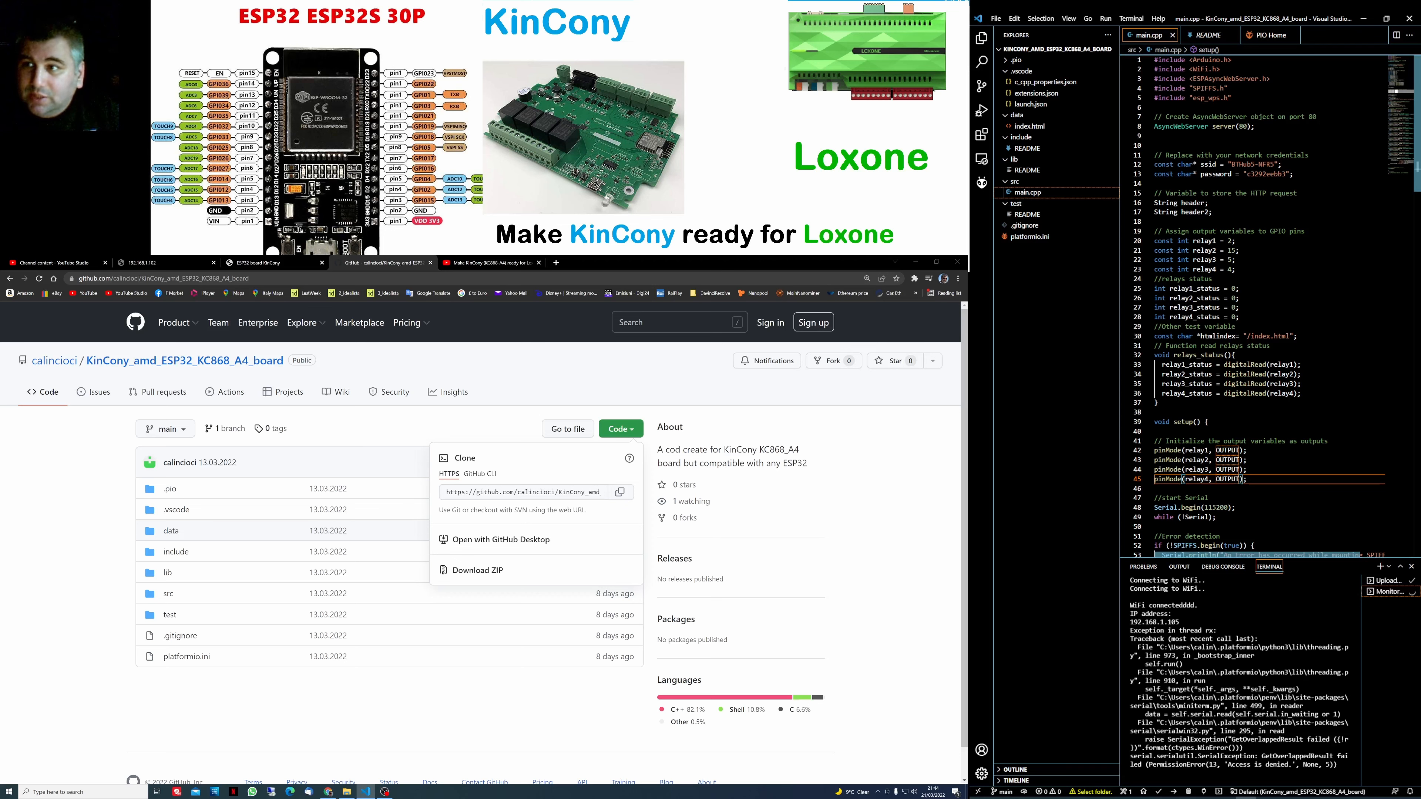
- Scroll the terminal to read the serial monitor reporting WiFi connected at 192.168.1.105
{"action": "scroll", "scroll_direction": "down", "scroll_amount": 3}
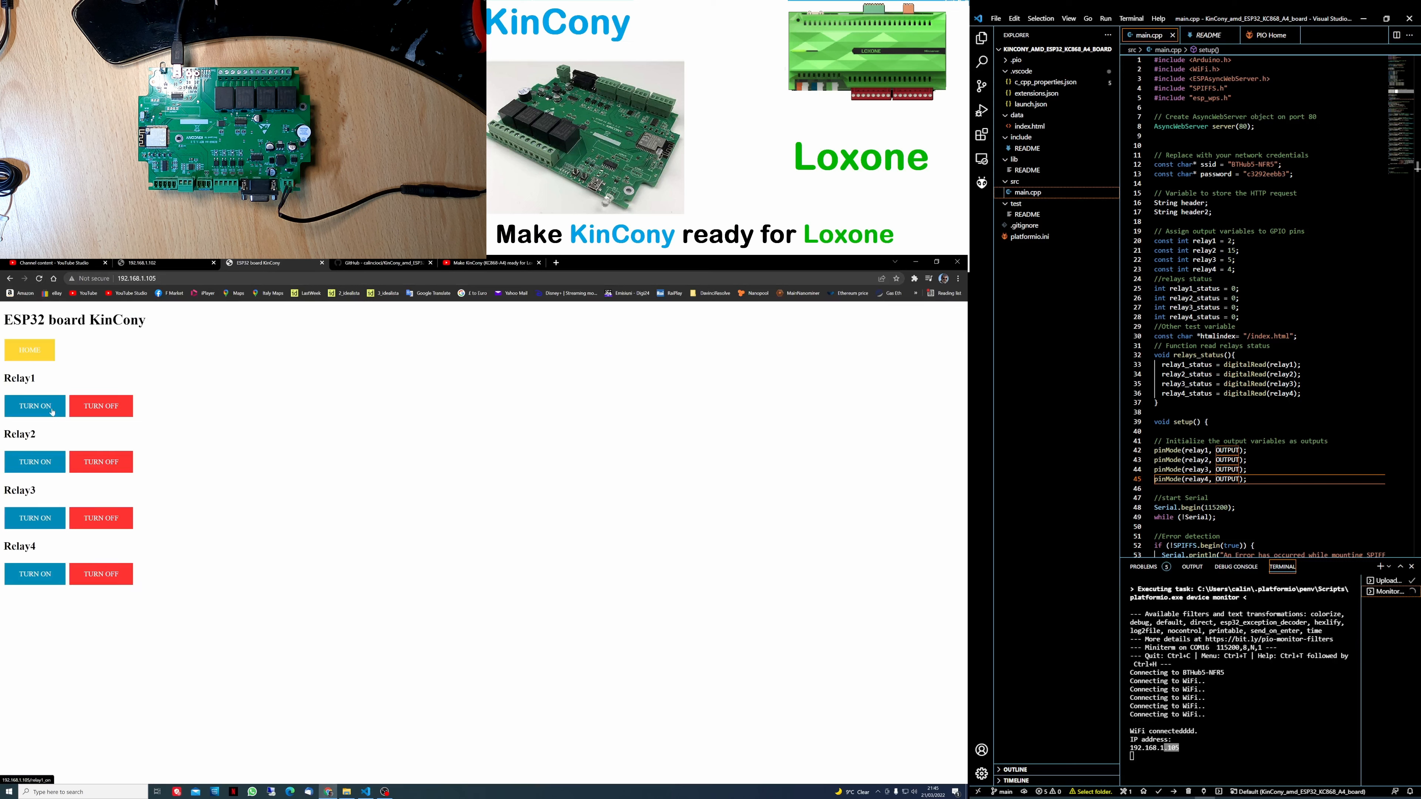
- On the ESP32 KinCony page, switch Relay1 on with TURN ON, then off with TURN OFF
{"action": "left_click", "coordinate": [34, 404]}
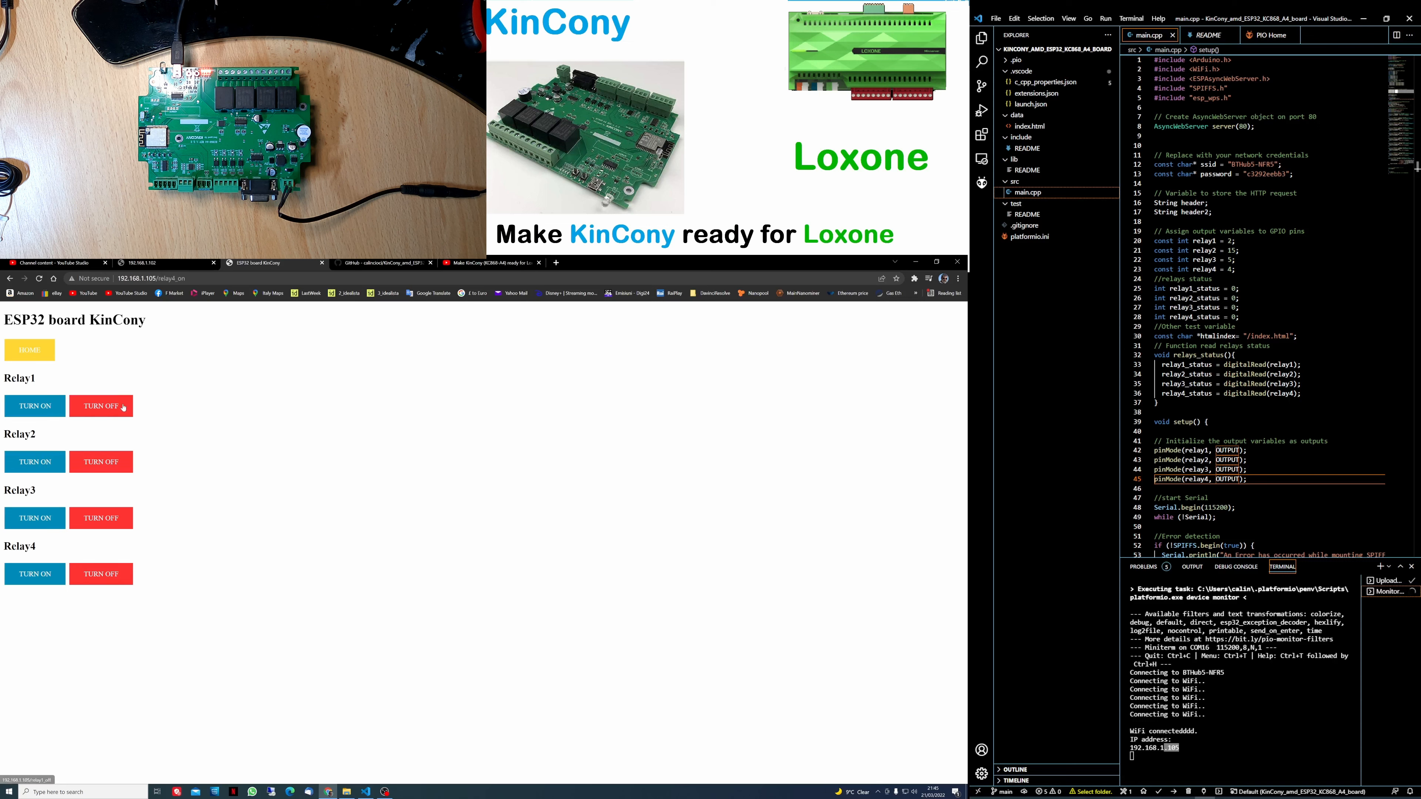
{"action": "left_click", "coordinate": [100, 574]}
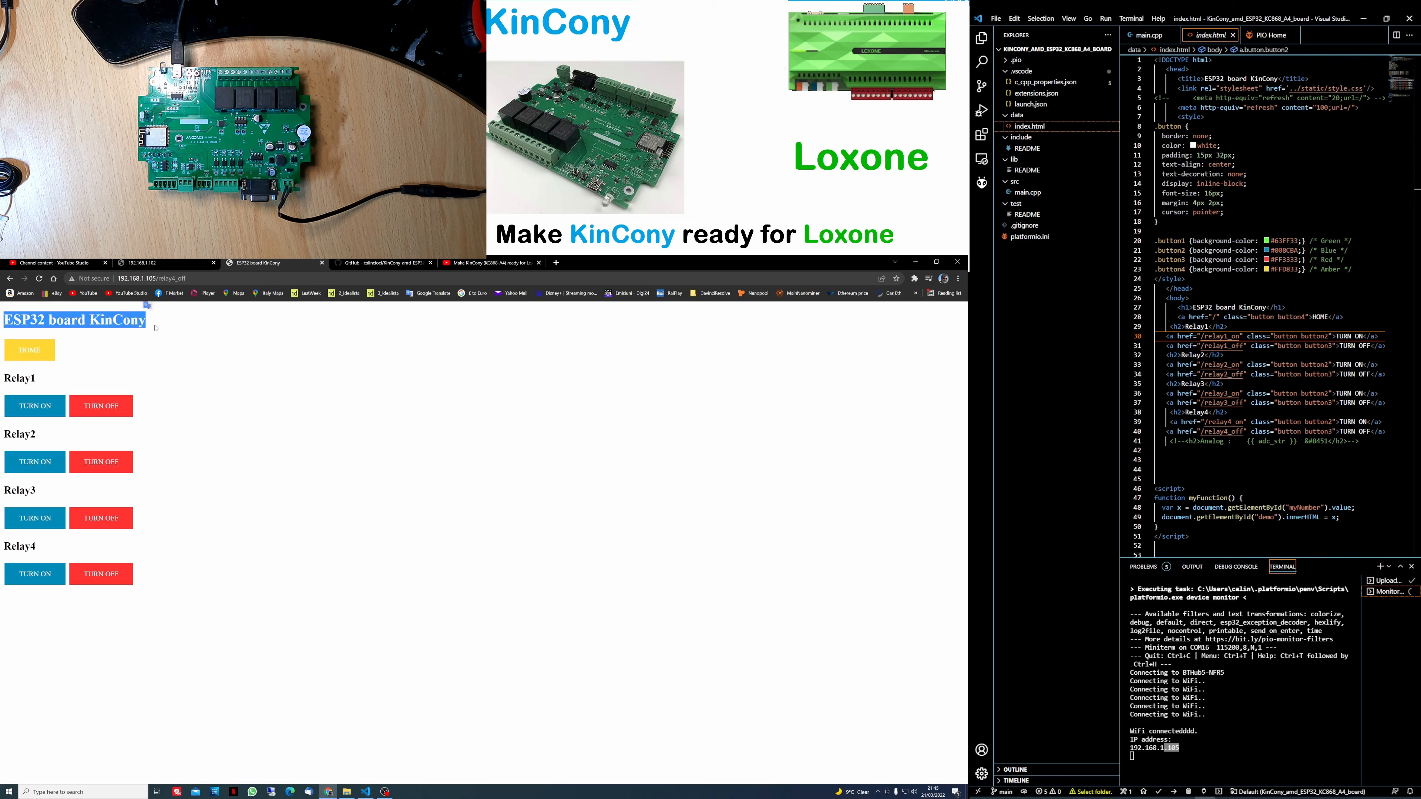
{"action": "mouse_move", "coordinate": [1196, 318]}
{"action": "type", "text": " on"}
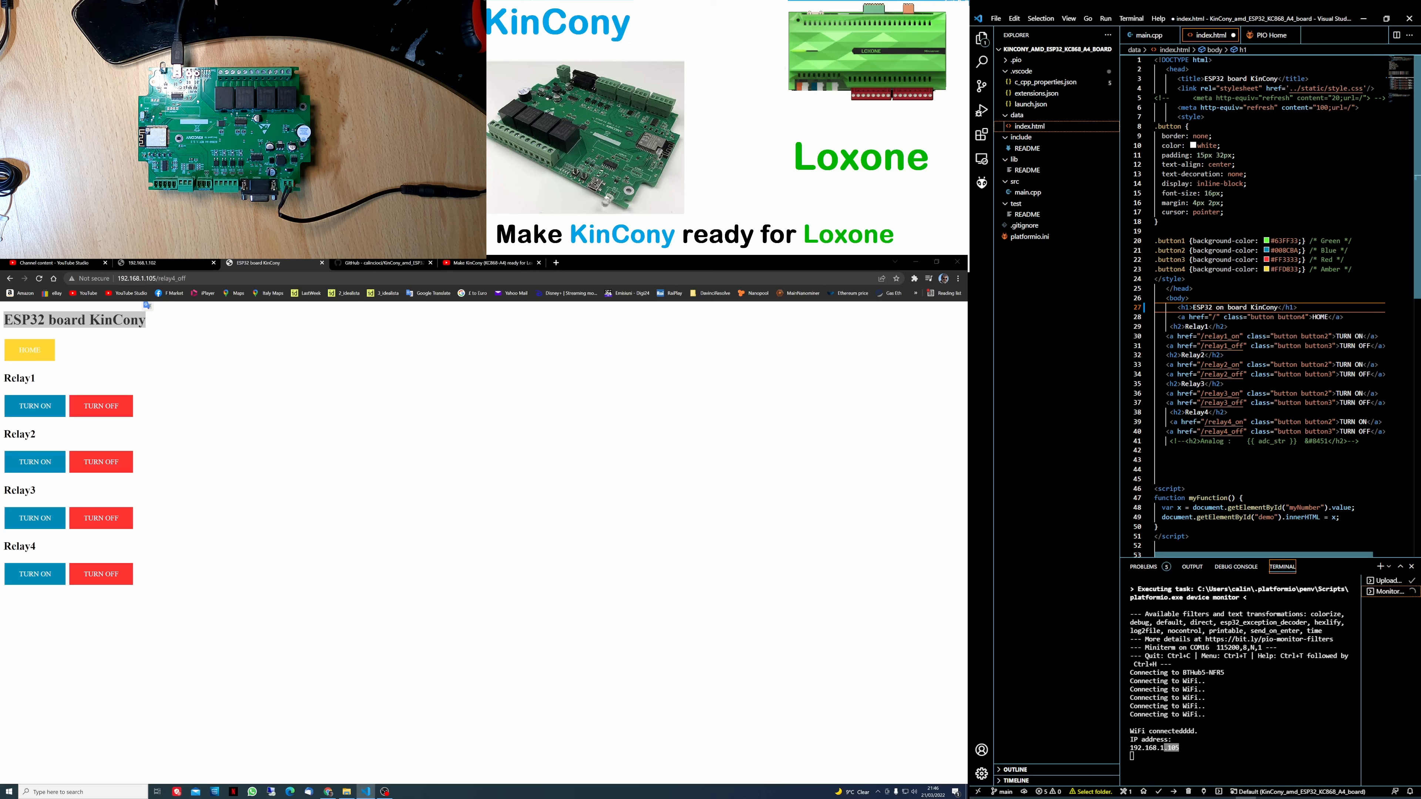
- Change index.html's heading to 'ESP32 on the board KinCony', flash the firmware, and view main.cpp
{"action": "type", "text": "the"}
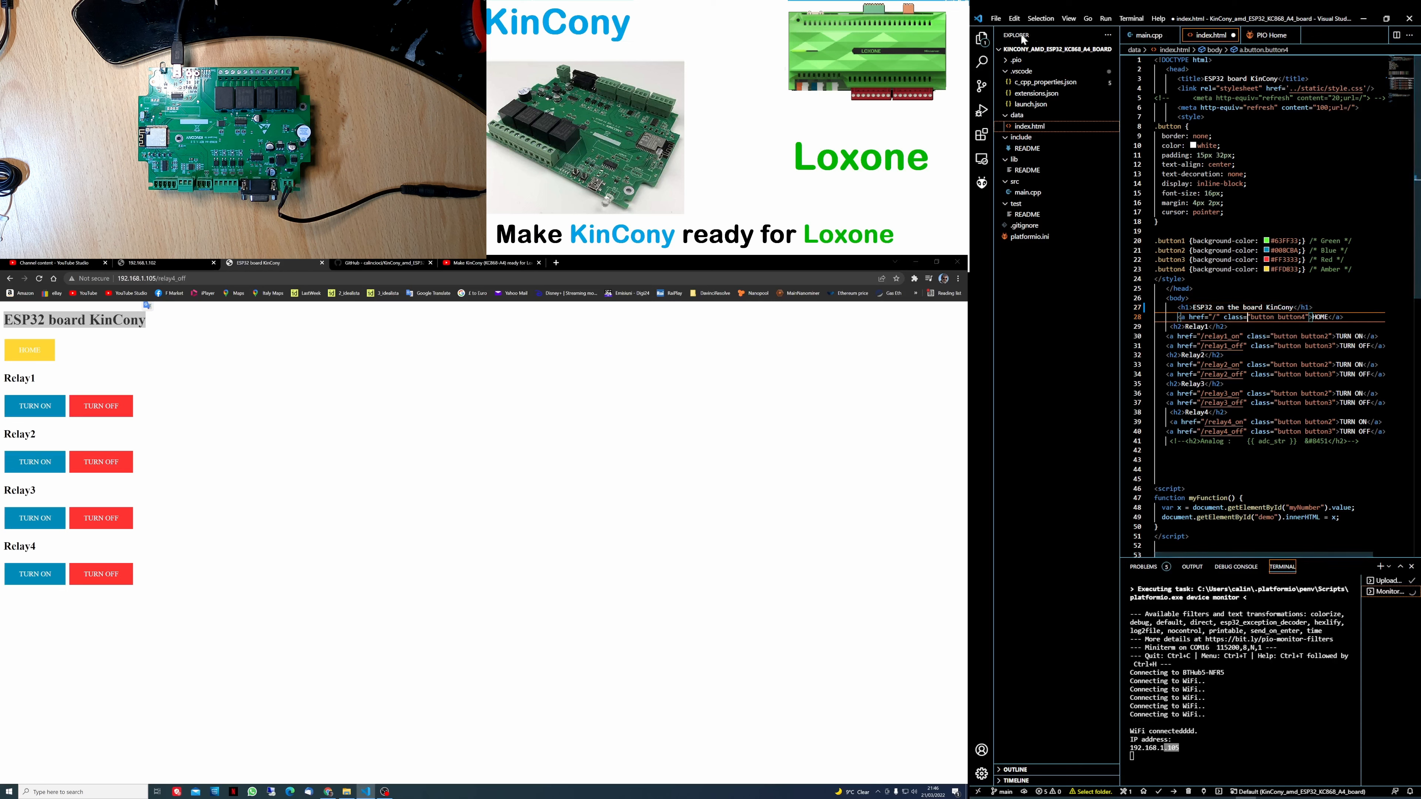
{"action": "left_click", "coordinate": [1013, 17]}
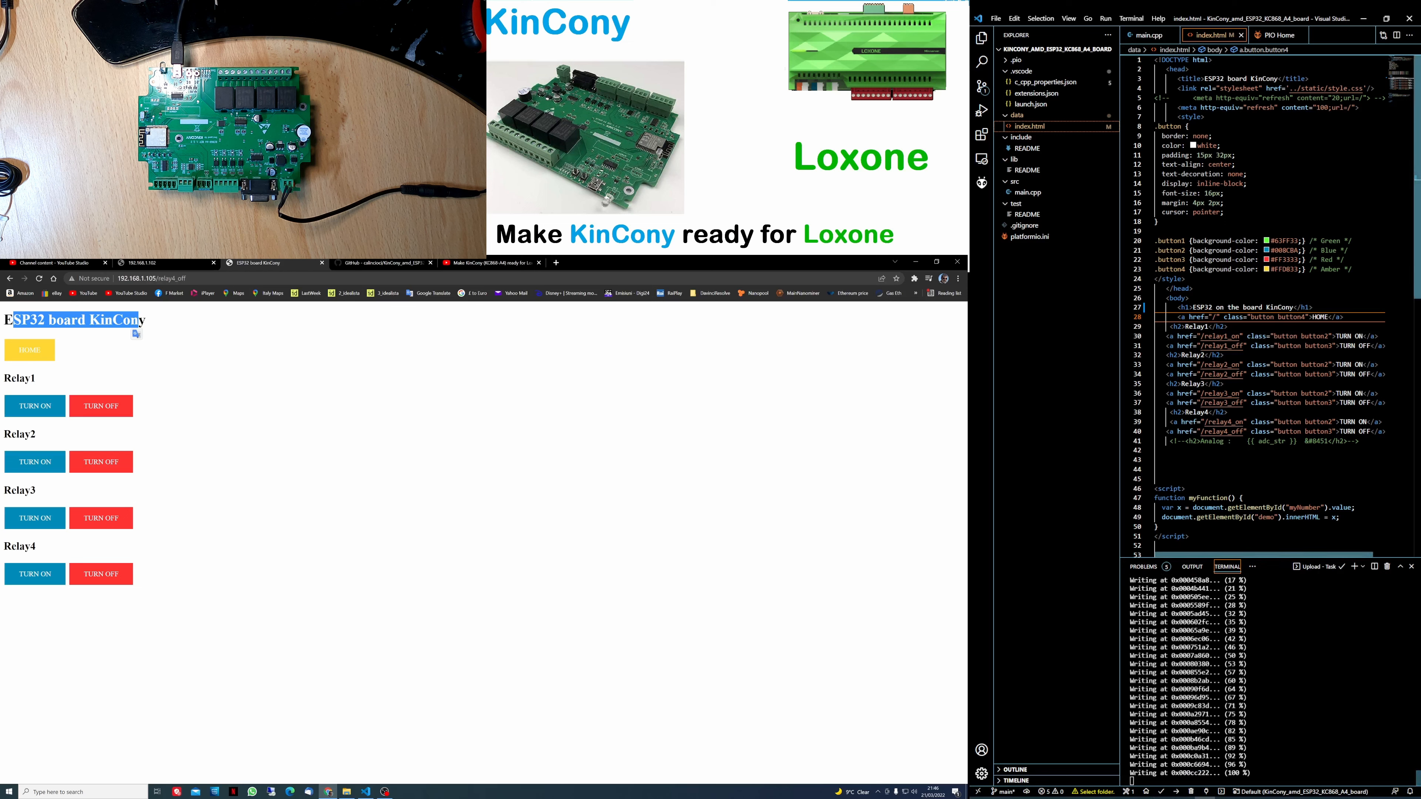
{"action": "left_click", "coordinate": [1150, 35]}
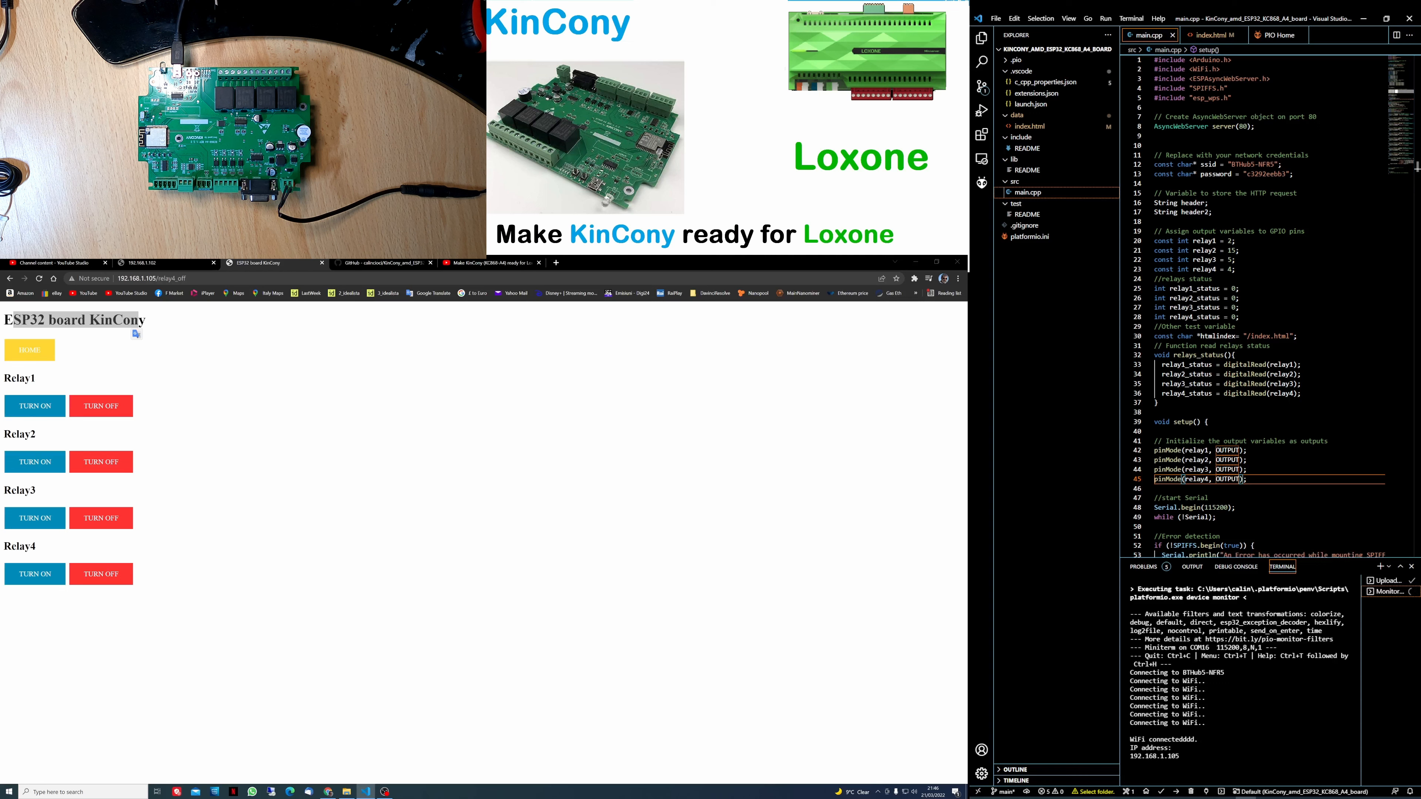
{"action": "mouse_move", "coordinate": [75, 442]}
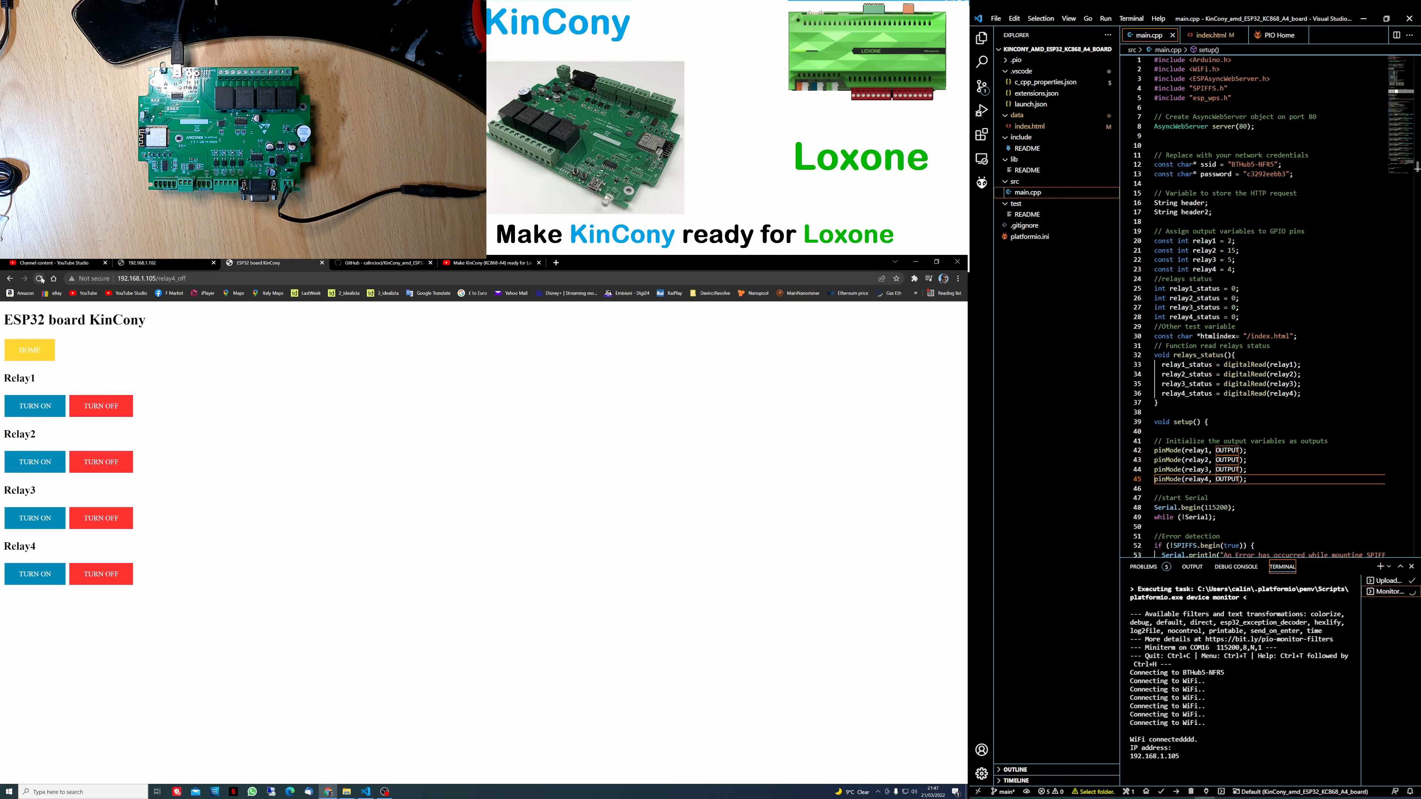
- Check the reloaded page heading still reads 'ESP32 board KinCony', then return to index.html
{"action": "double_click", "coordinate": [96, 320]}
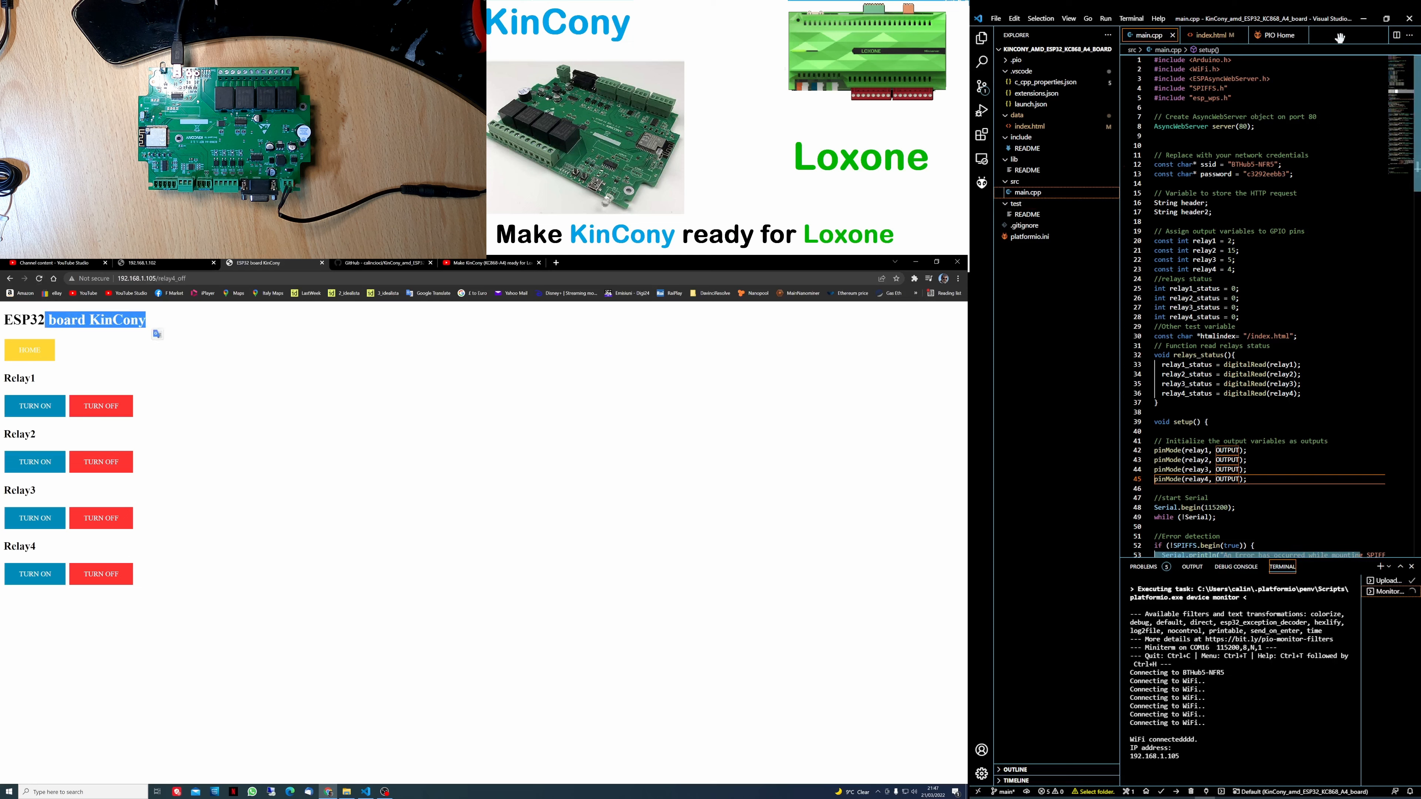
{"action": "left_click", "coordinate": [1209, 35]}
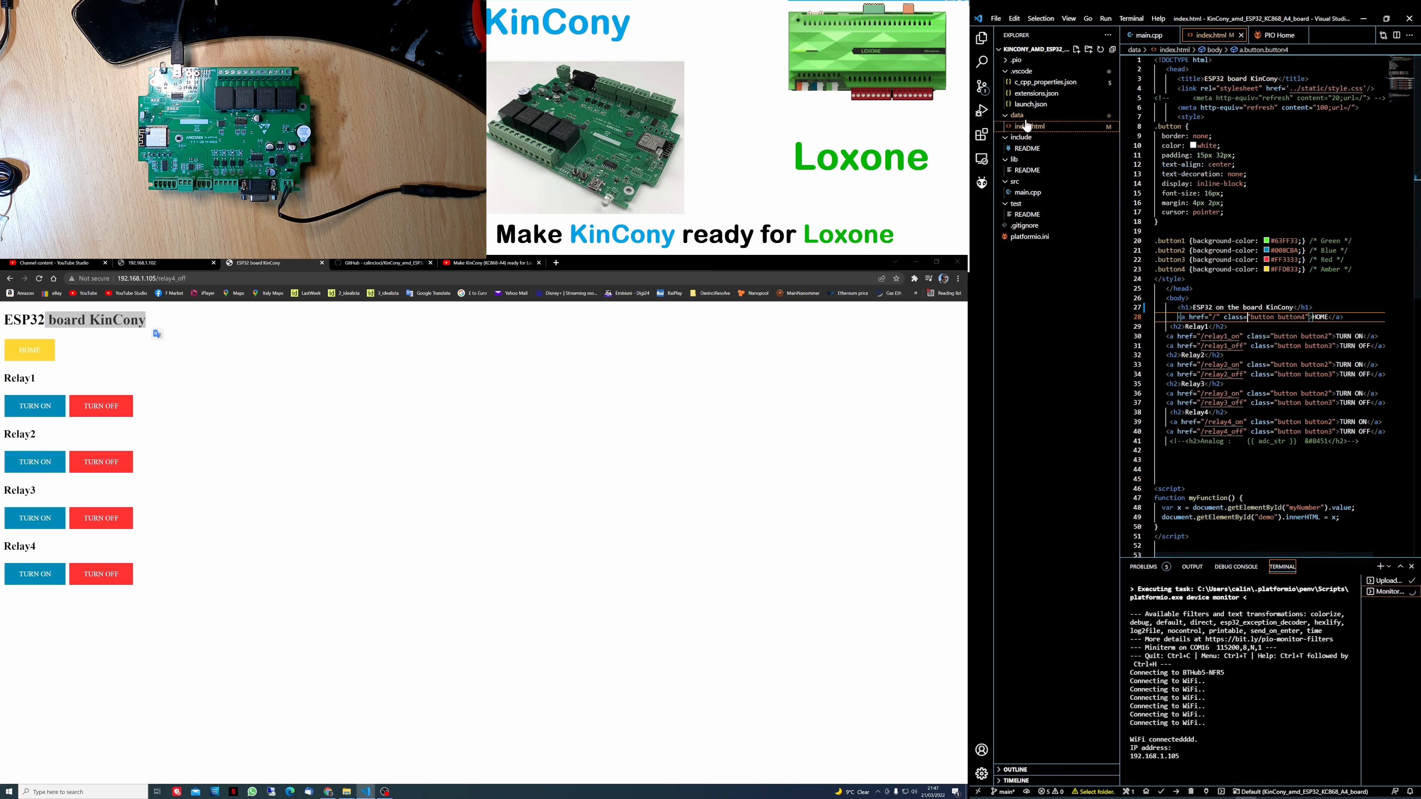
{"action": "mouse_move", "coordinate": [1014, 116]}
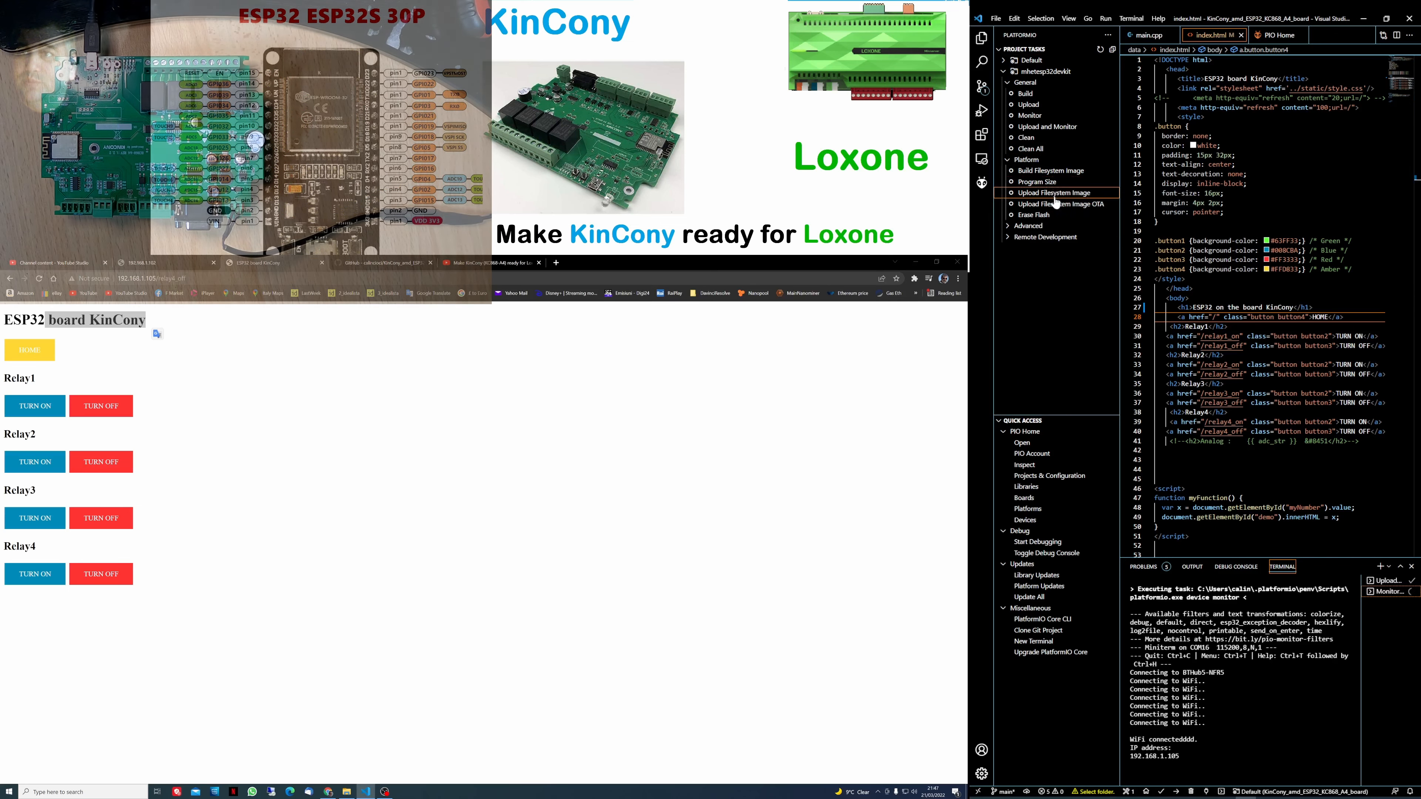
- Run Upload Filesystem Image, retrying once the serial port is free, until it reports SUCCESS
{"action": "left_click", "coordinate": [1050, 193]}
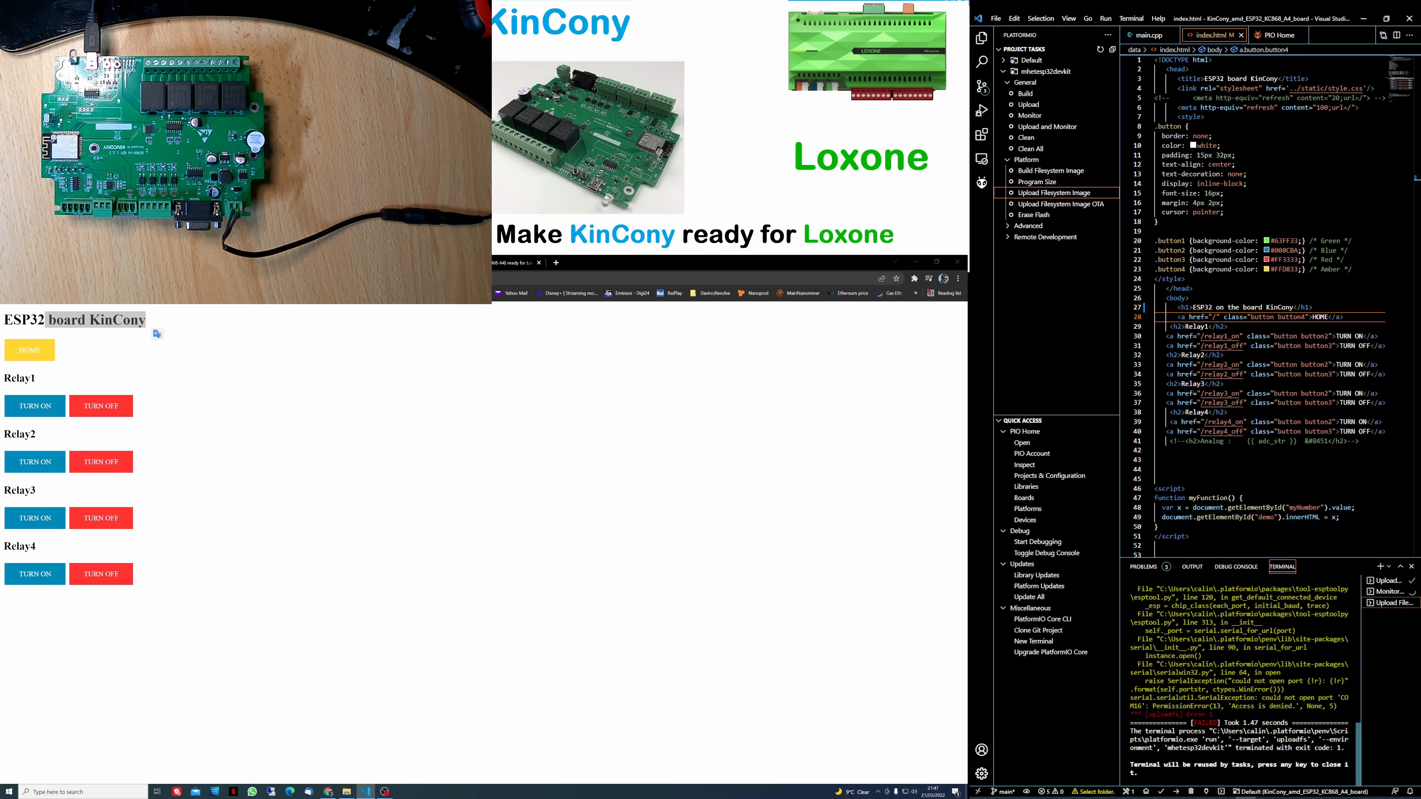
{"action": "mouse_move", "coordinate": [1393, 621]}
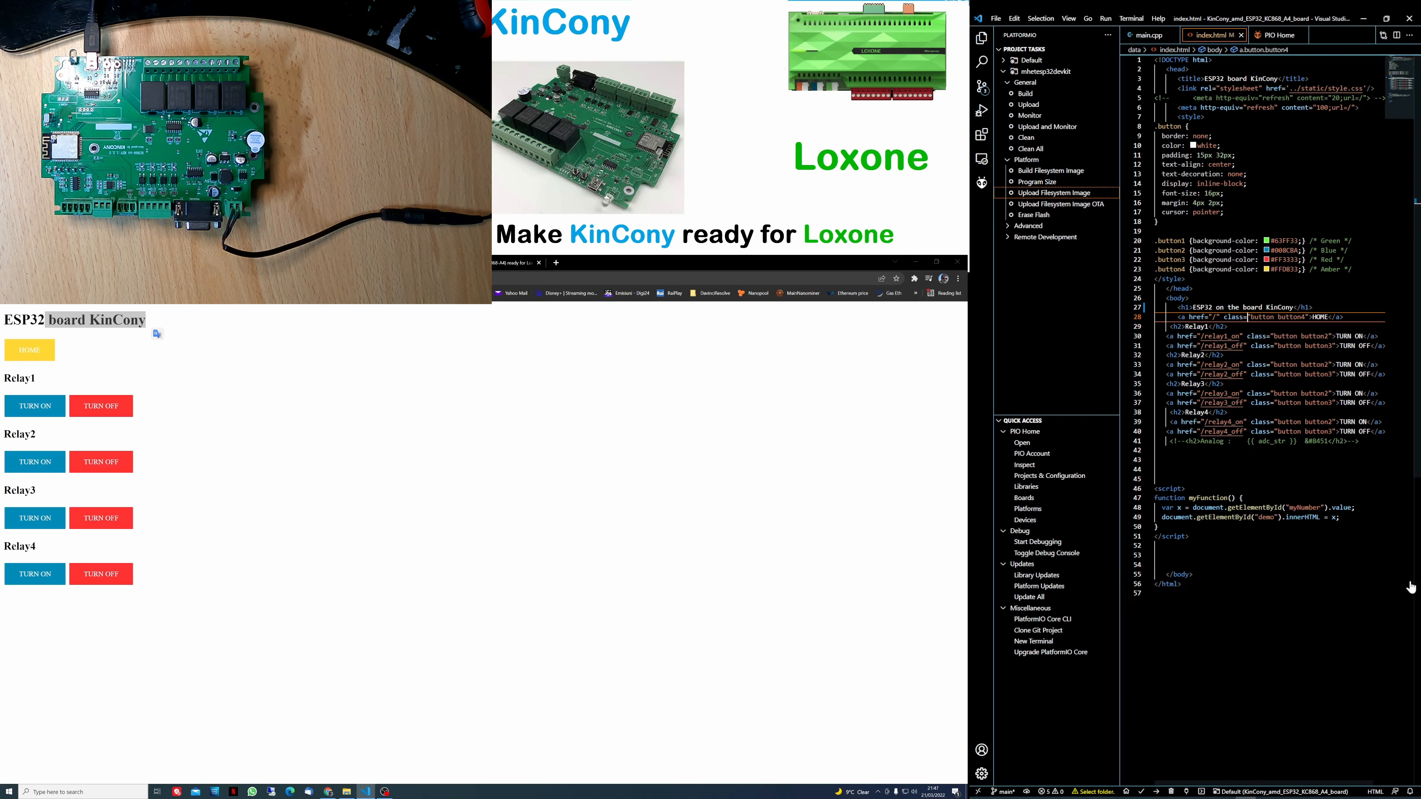
{"action": "mouse_move", "coordinate": [1053, 192]}
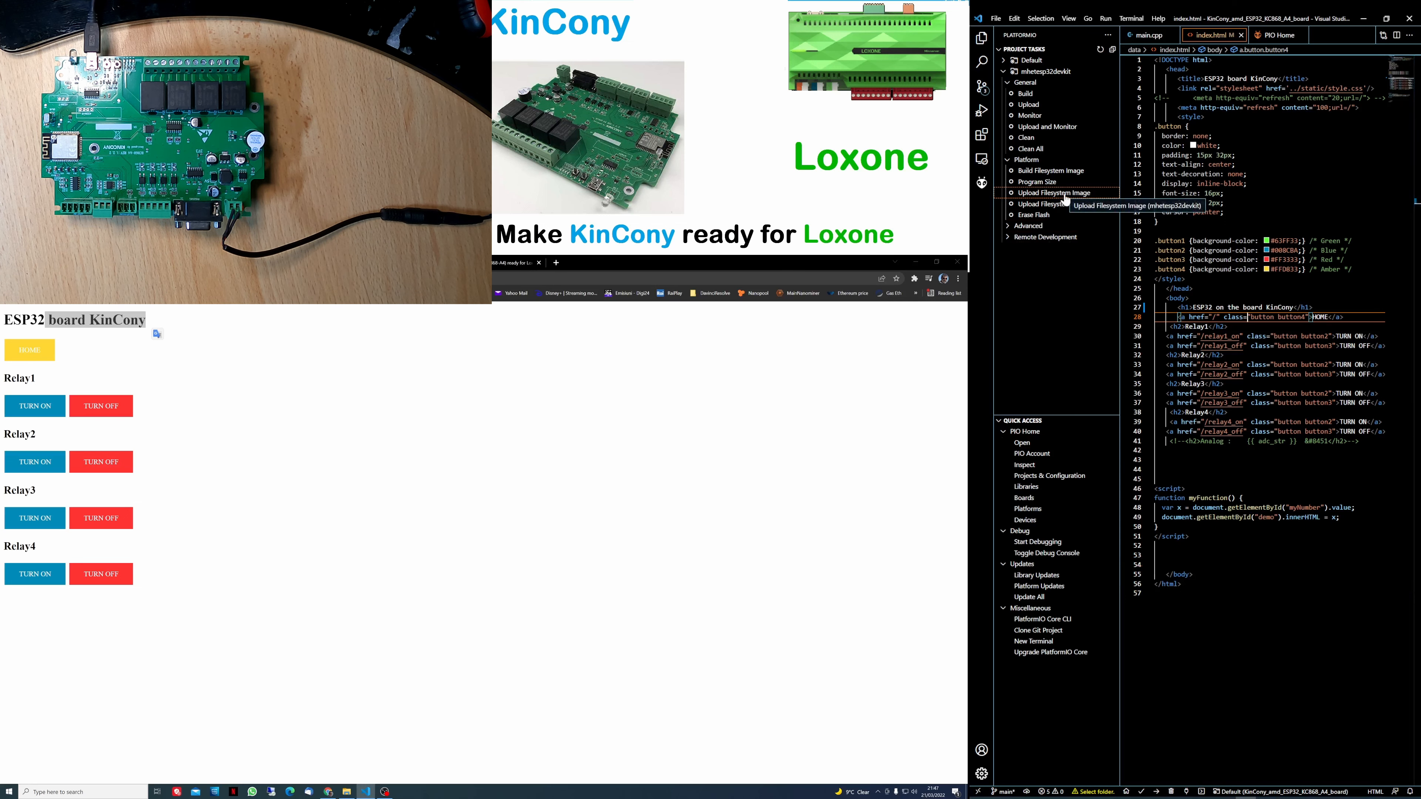
{"action": "left_click", "coordinate": [1053, 193]}
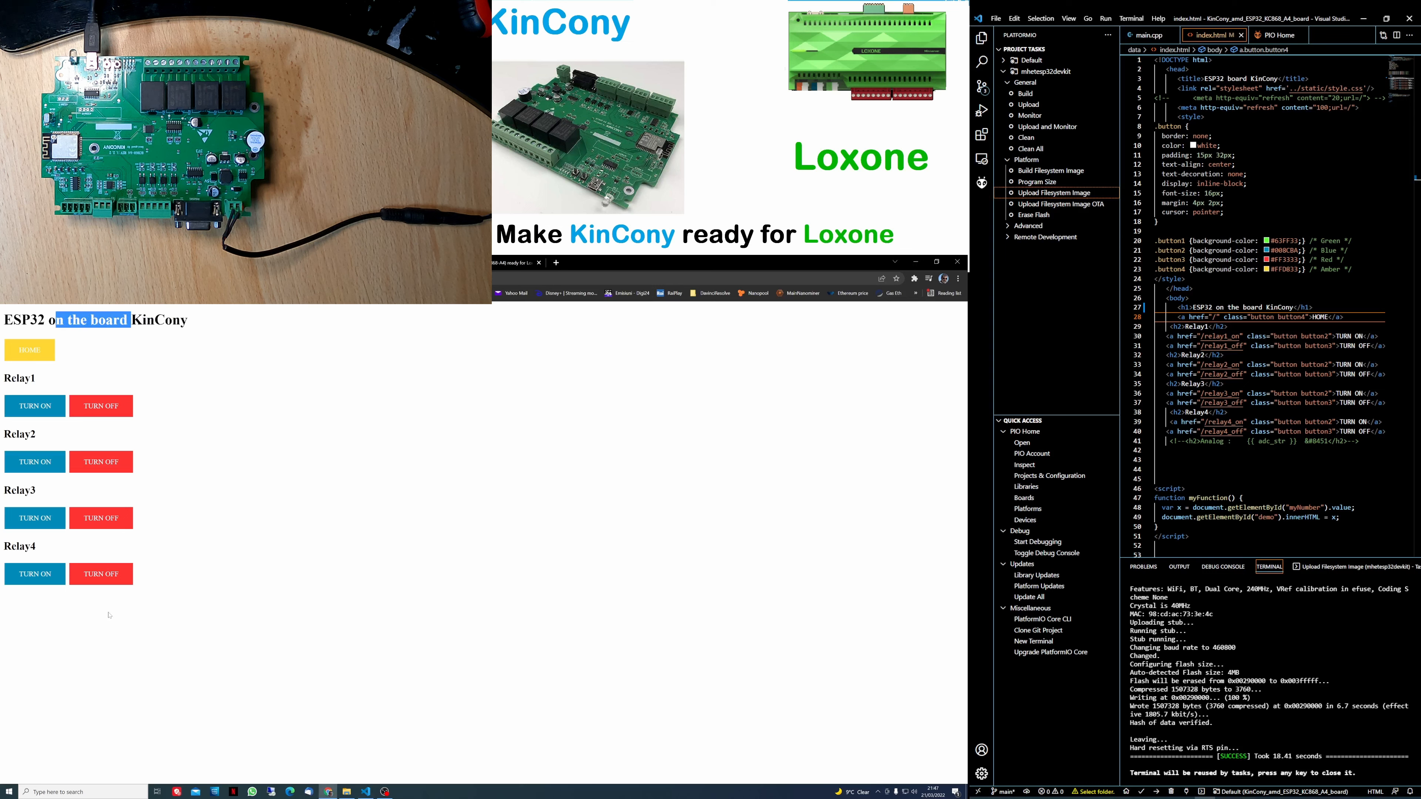
- View the refreshed ESP32 page showing the new 'ESP32 on the board KinCony' heading above four relays
{"action": "left_click", "coordinate": [650, 400]}
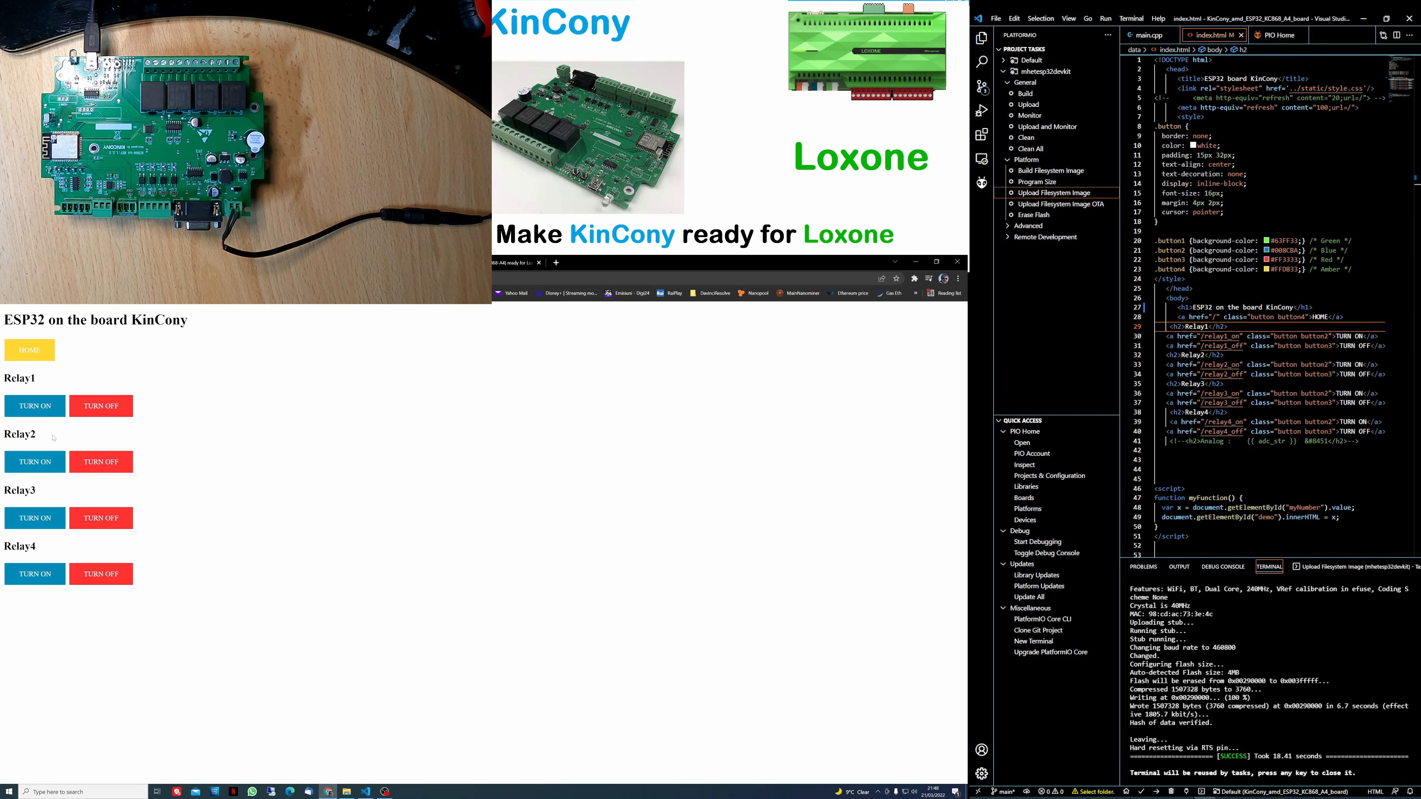
{"action": "mouse_move", "coordinate": [274, 433]}
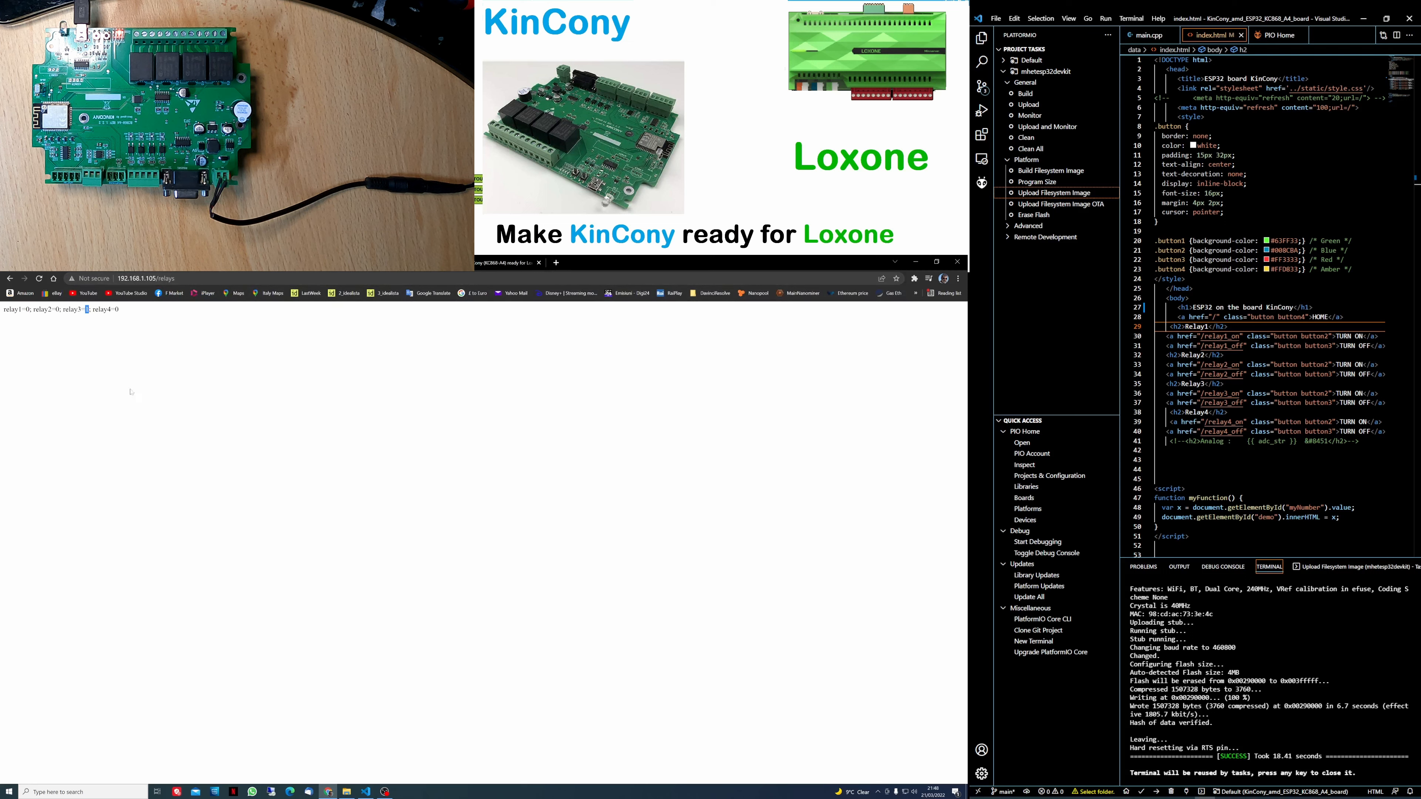
{"action": "mouse_move", "coordinate": [524, 731]}
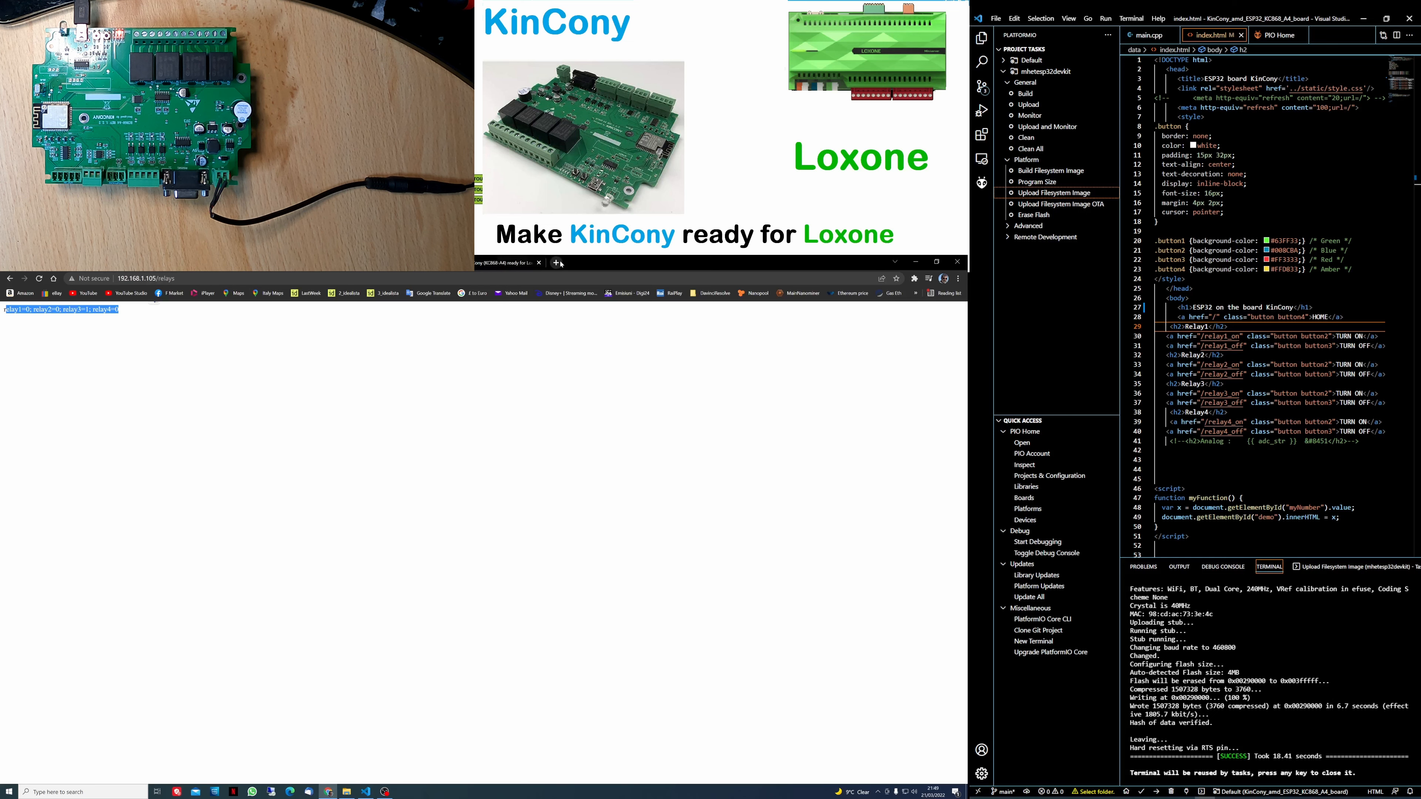
- Browse the YouTube channel's uploaded videos before returning to the GitHub repository
{"action": "left_click", "coordinate": [556, 263]}
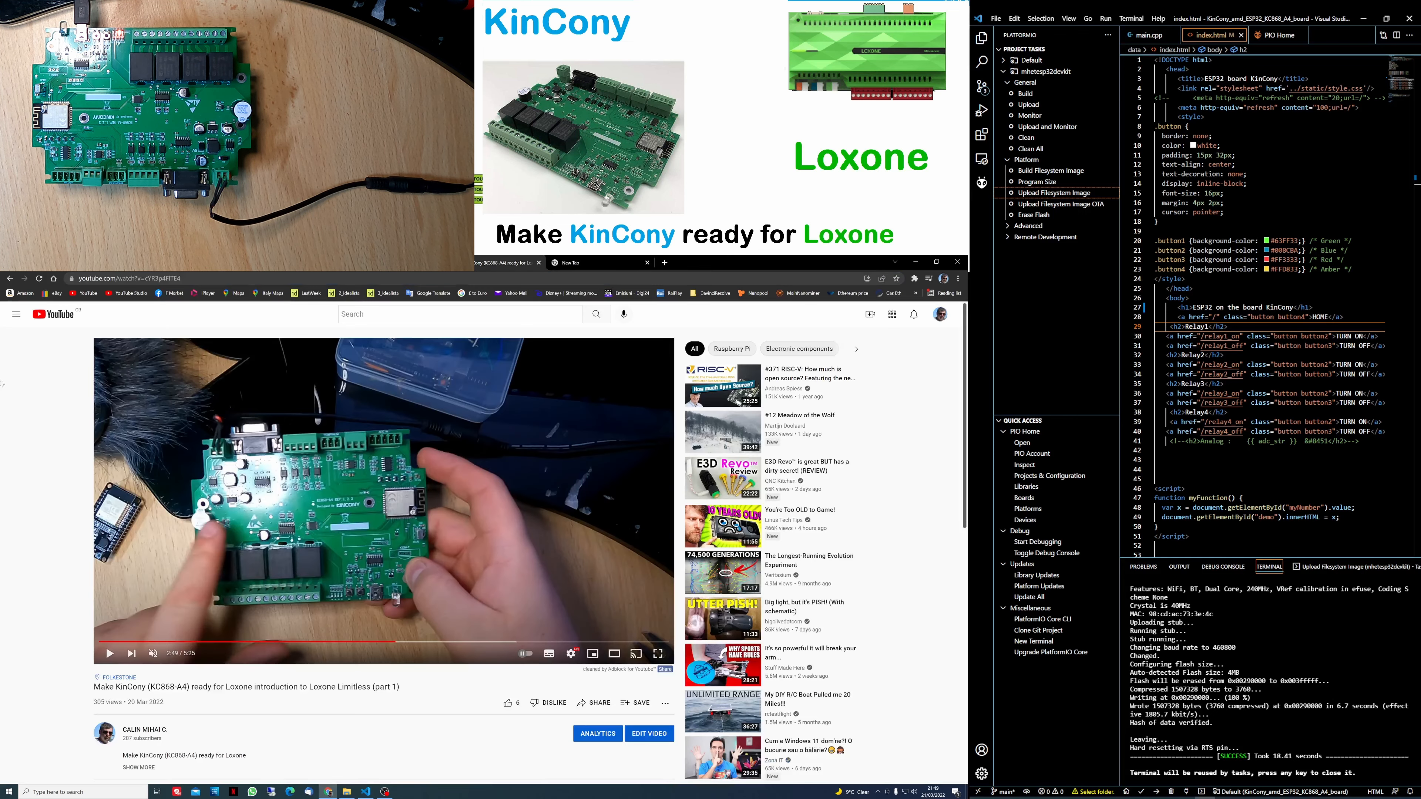
{"action": "left_click", "coordinate": [145, 734]}
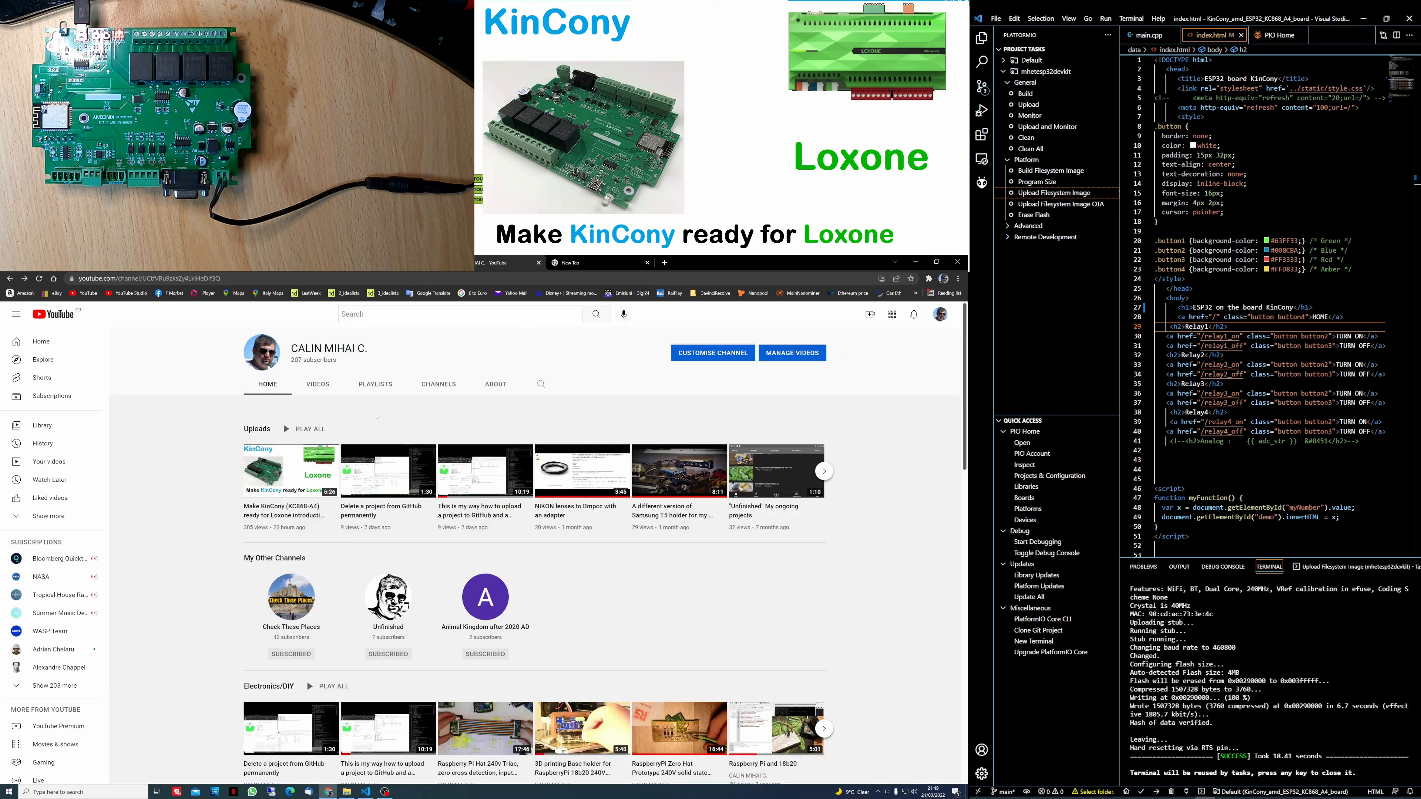
{"action": "left_click", "coordinate": [317, 383]}
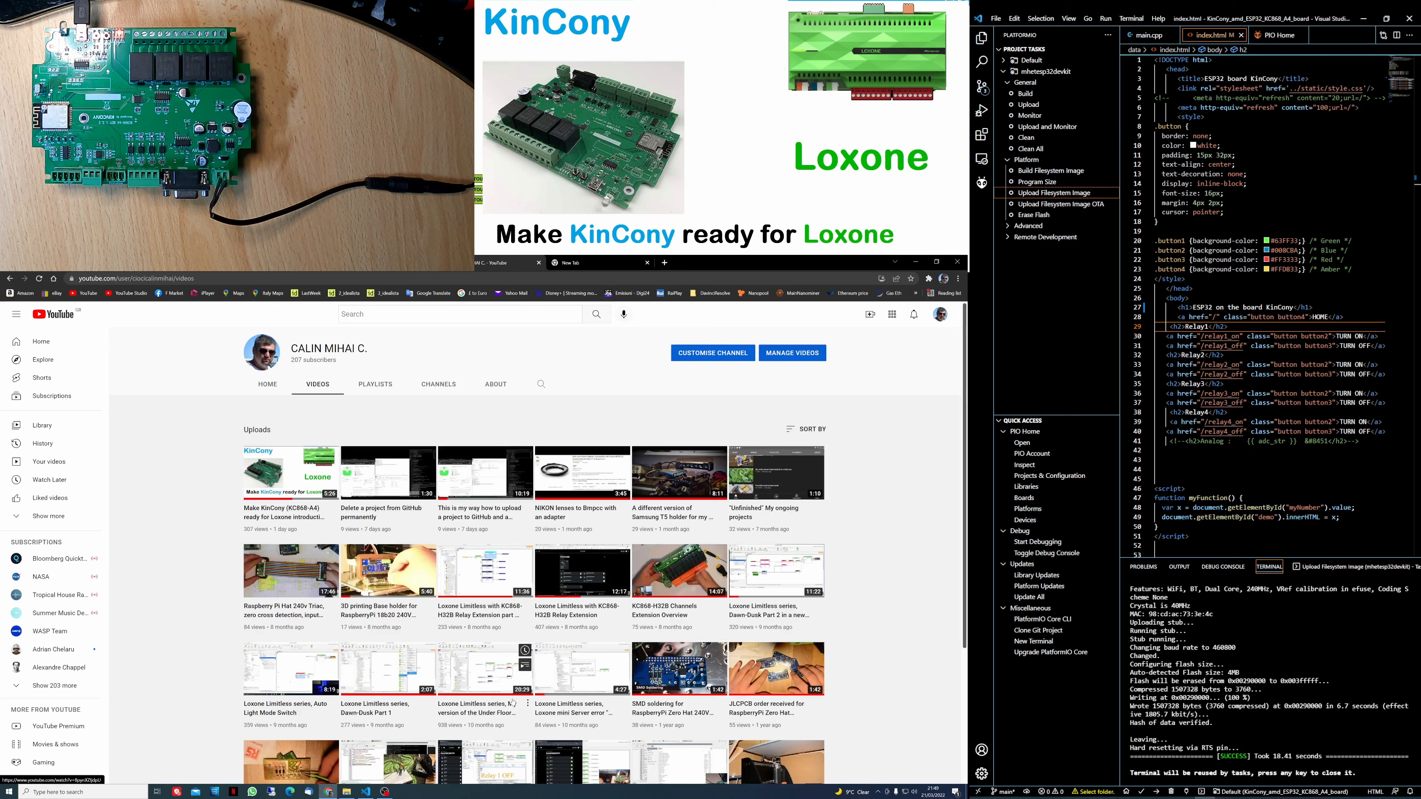
{"action": "scroll", "scroll_direction": "down", "scroll_amount": 3}
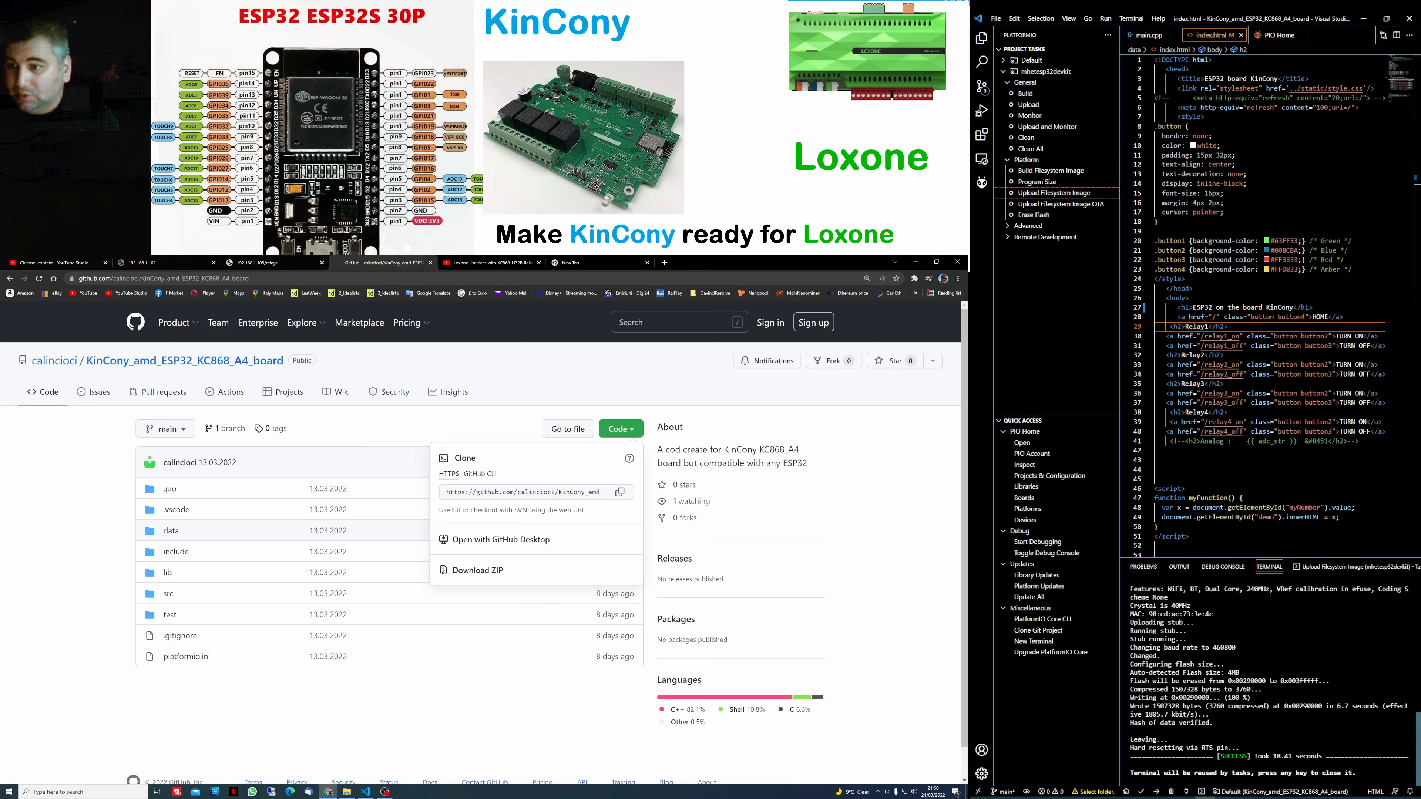
- Bring up the ESP32 relay control page at 192.168.1.102 in Chrome
{"action": "left_click", "coordinate": [1148, 34]}
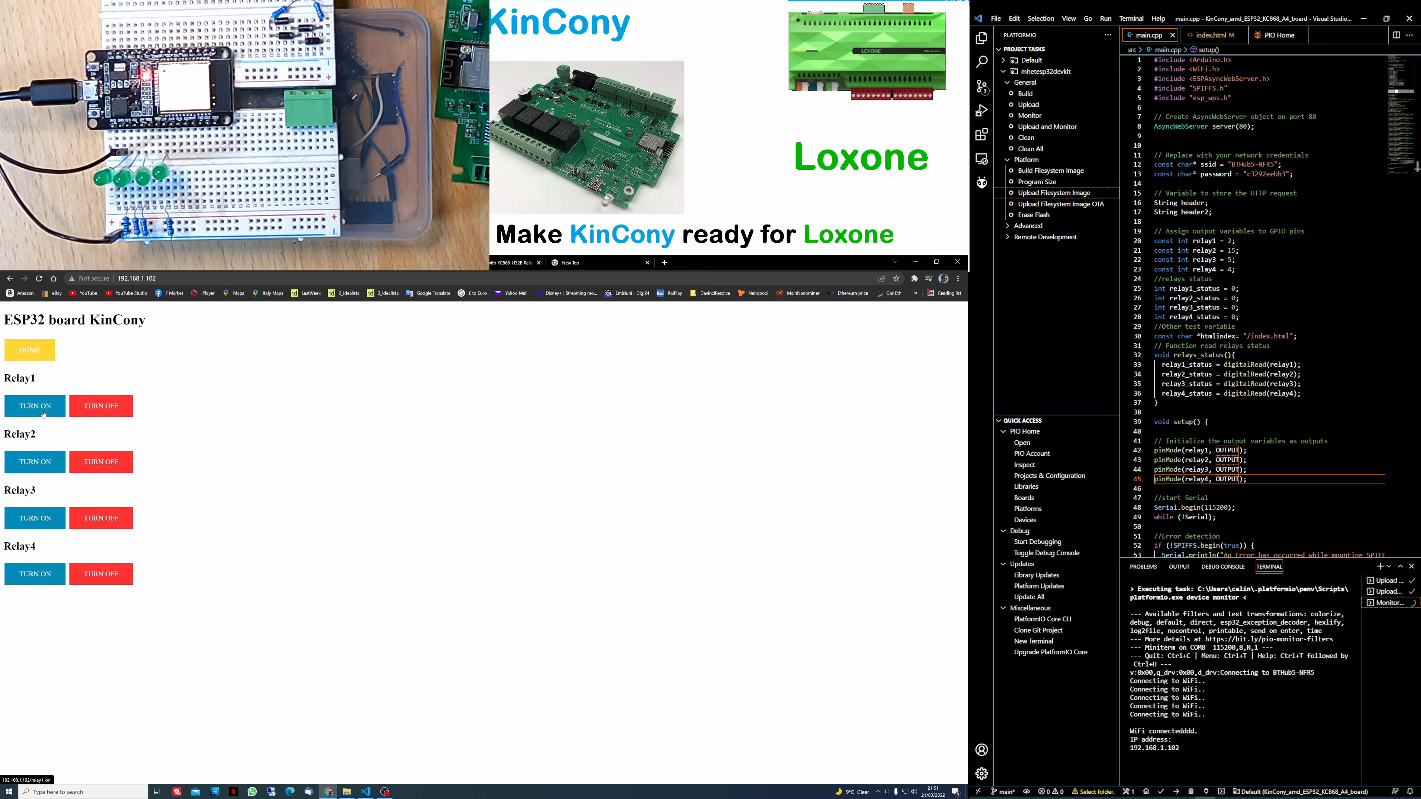
{"action": "left_click", "coordinate": [35, 406]}
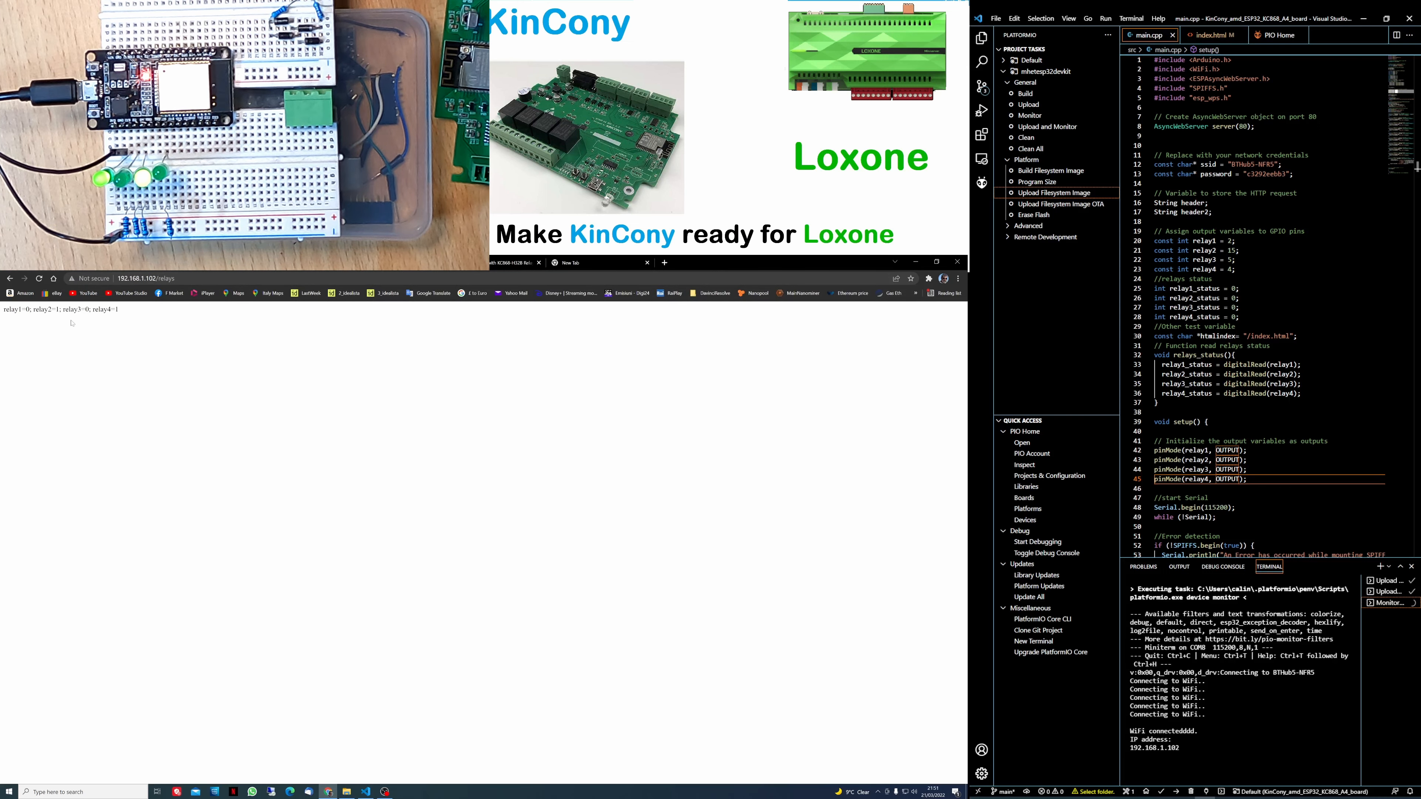
{"action": "double_click", "coordinate": [60, 310]}
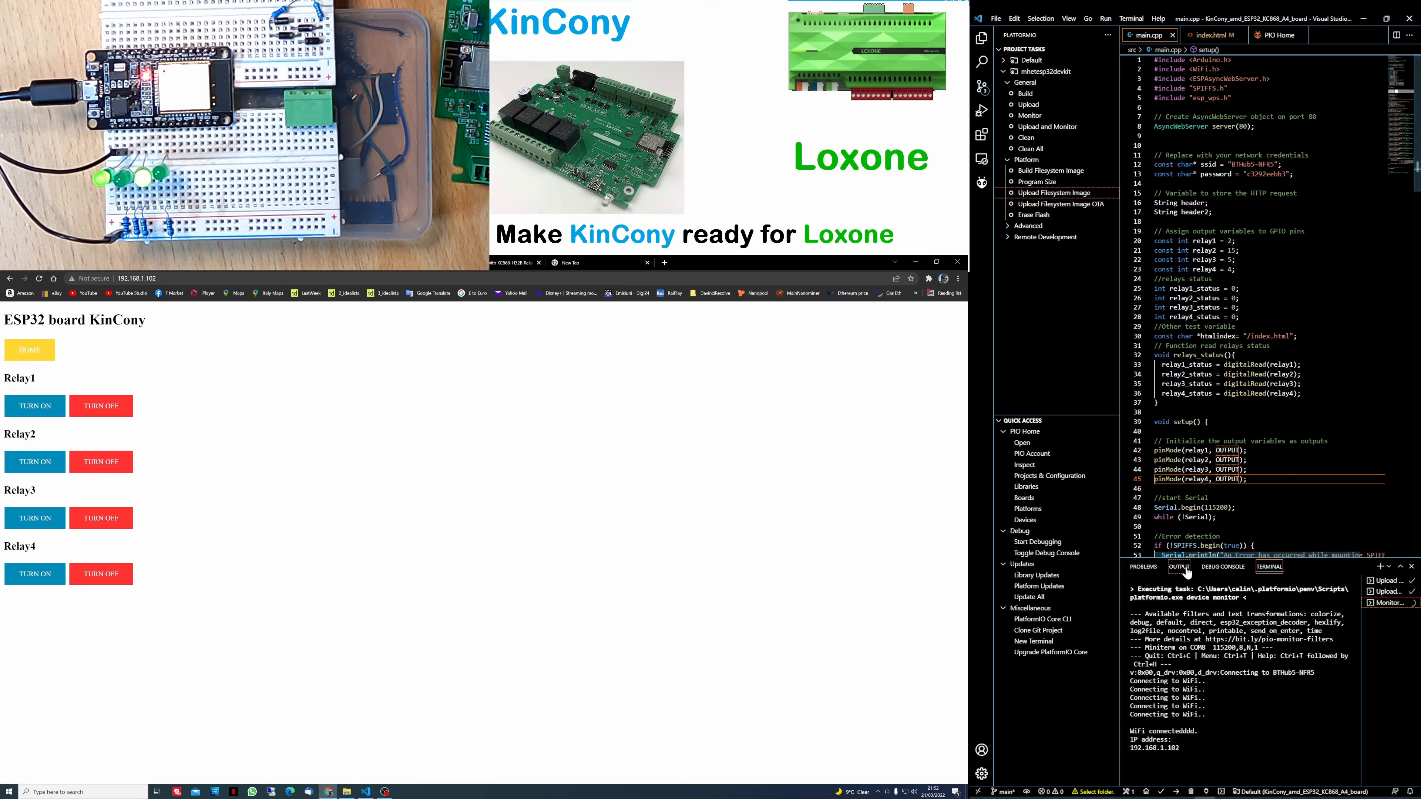
- Add a 'button button1' anchor labelled 'Relays status for Loxone' after the HOME link in index.html
{"action": "left_click", "coordinate": [1210, 35]}
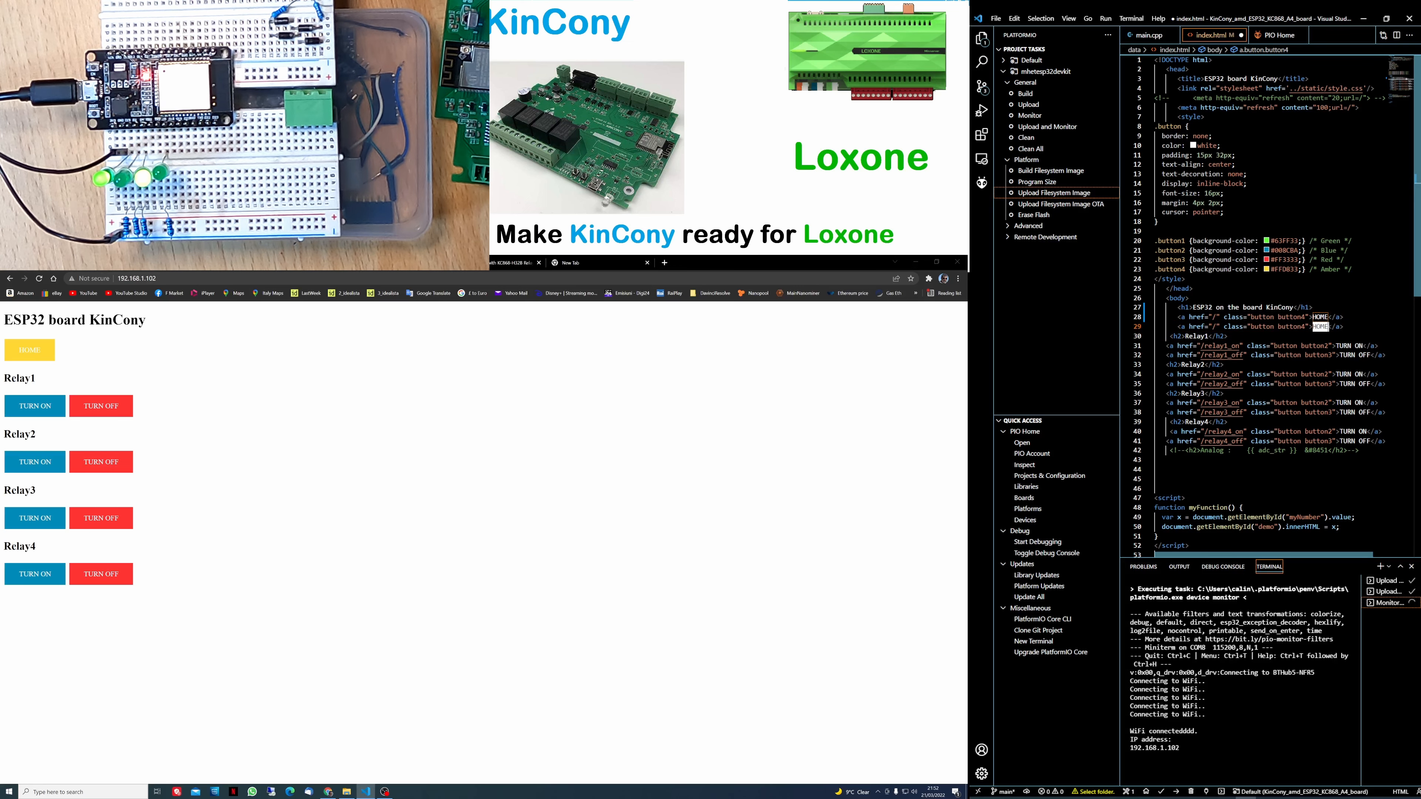
{"action": "type", "text": "Loxone"}
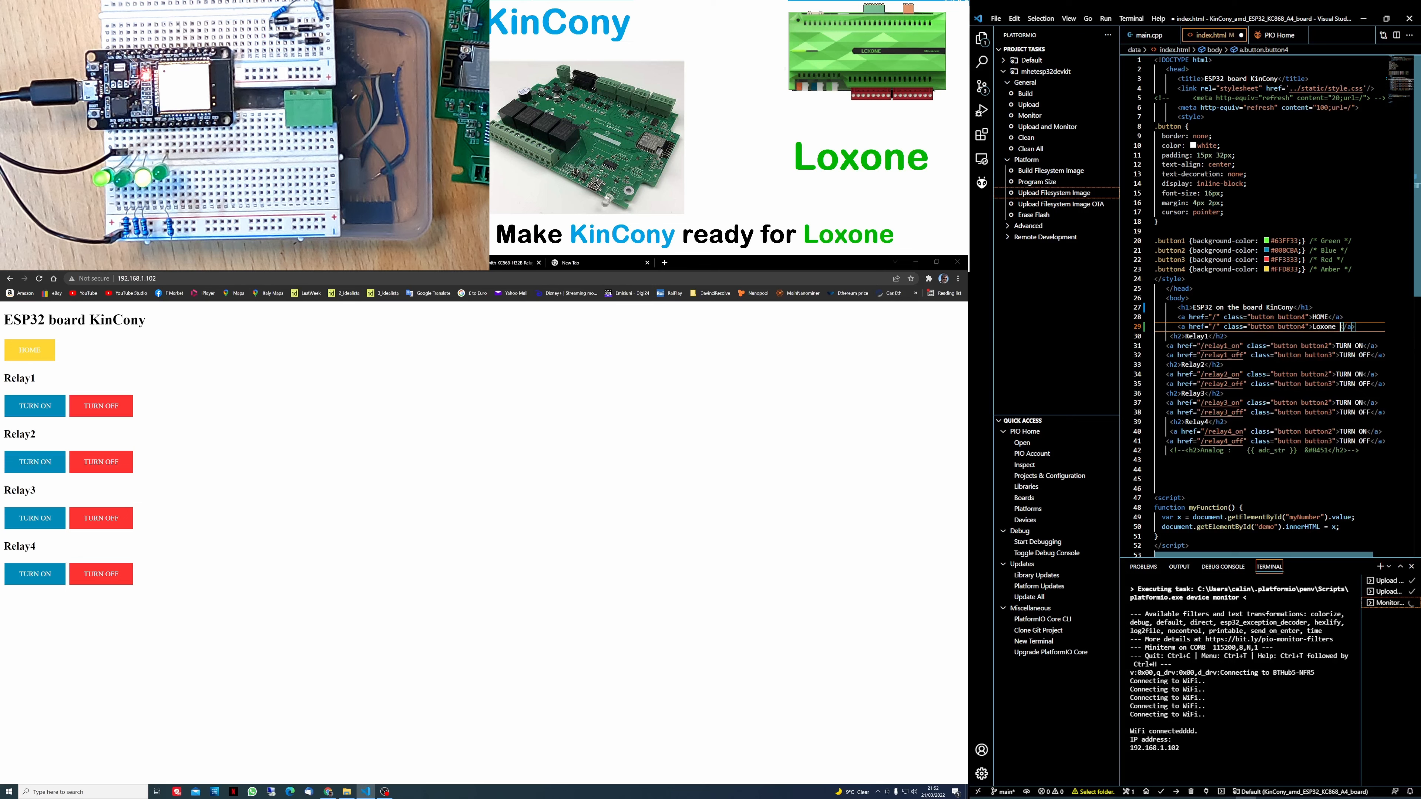
{"action": "type", "text": "col"}
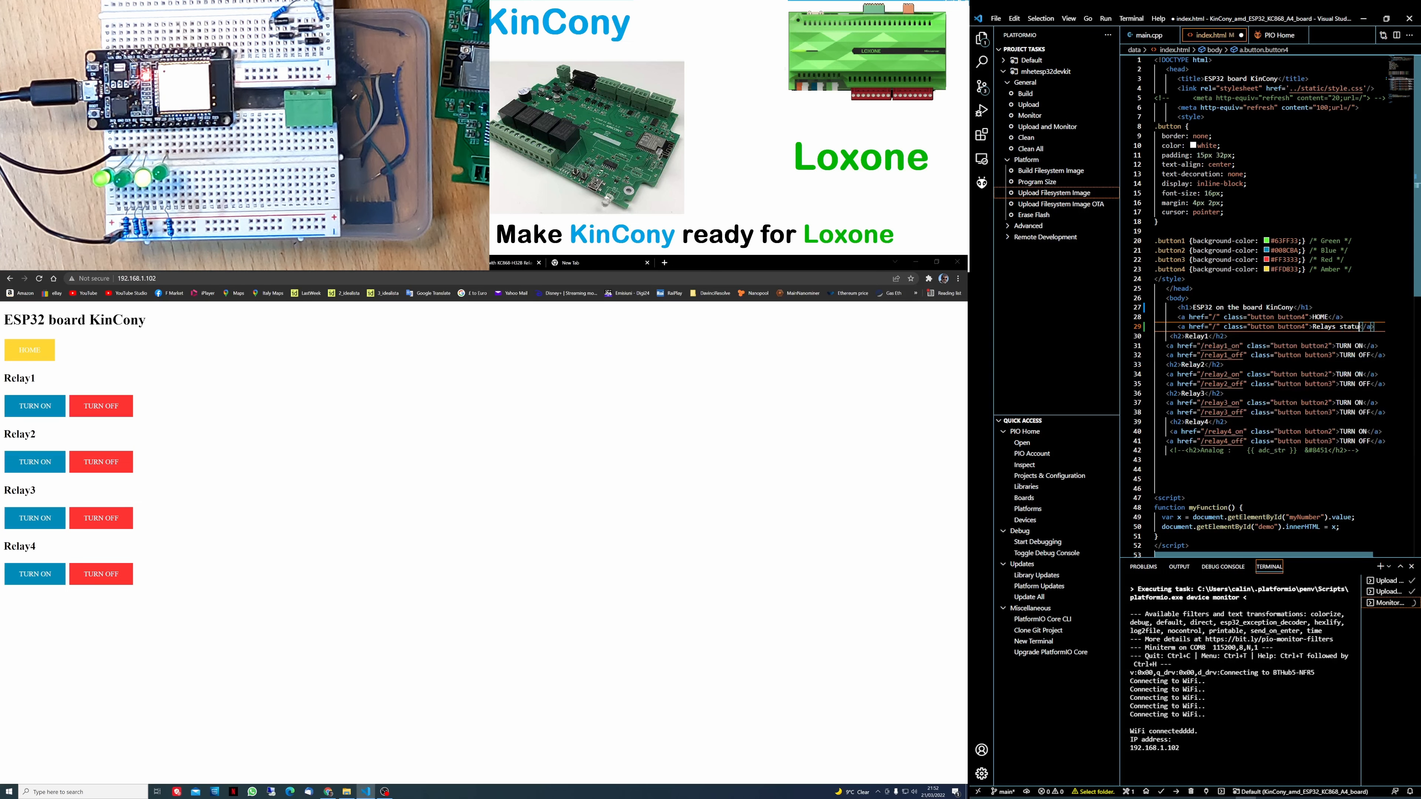
{"action": "type", "text": "for Loxone"}
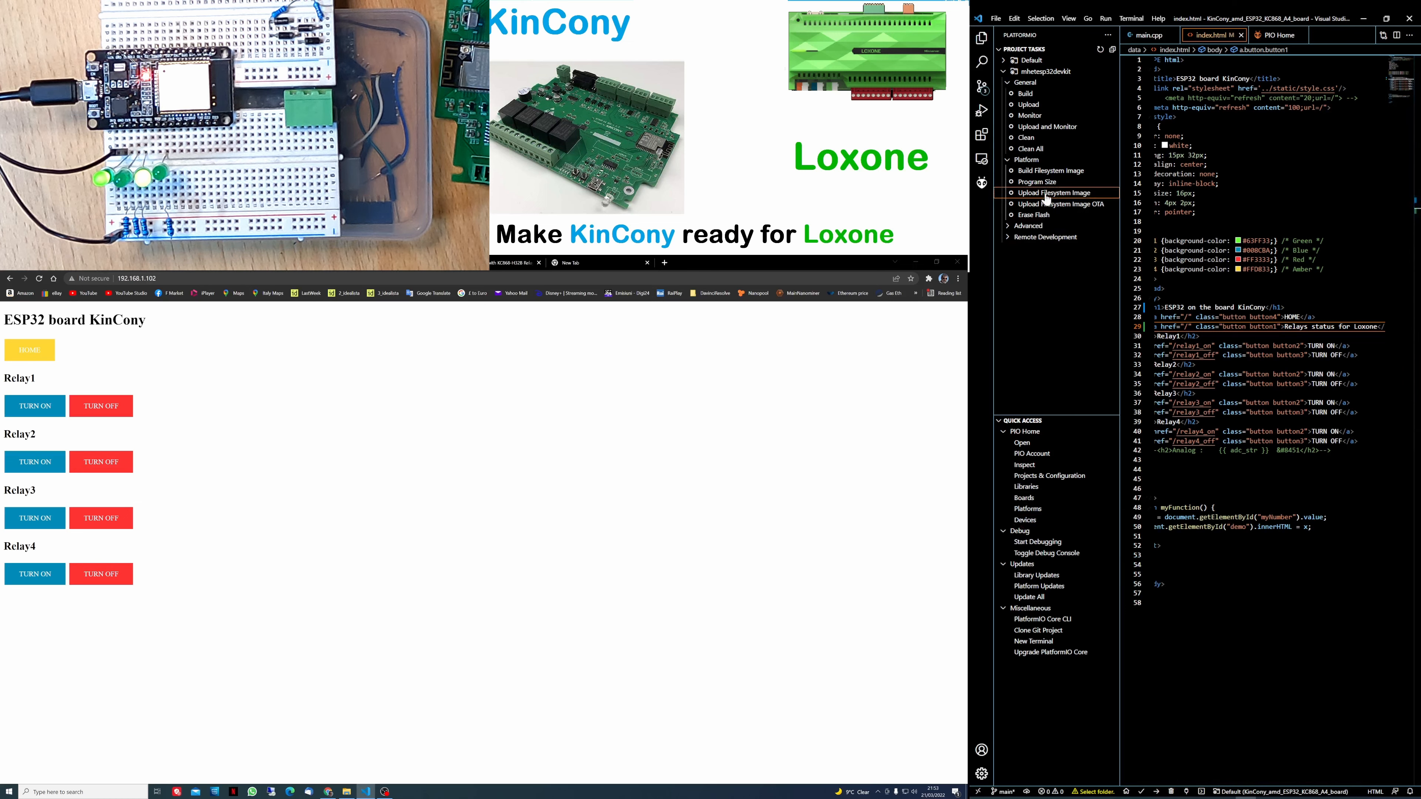
- Upload the filesystem image with the edited index.html to the ESP32
{"action": "left_click", "coordinate": [1053, 194]}
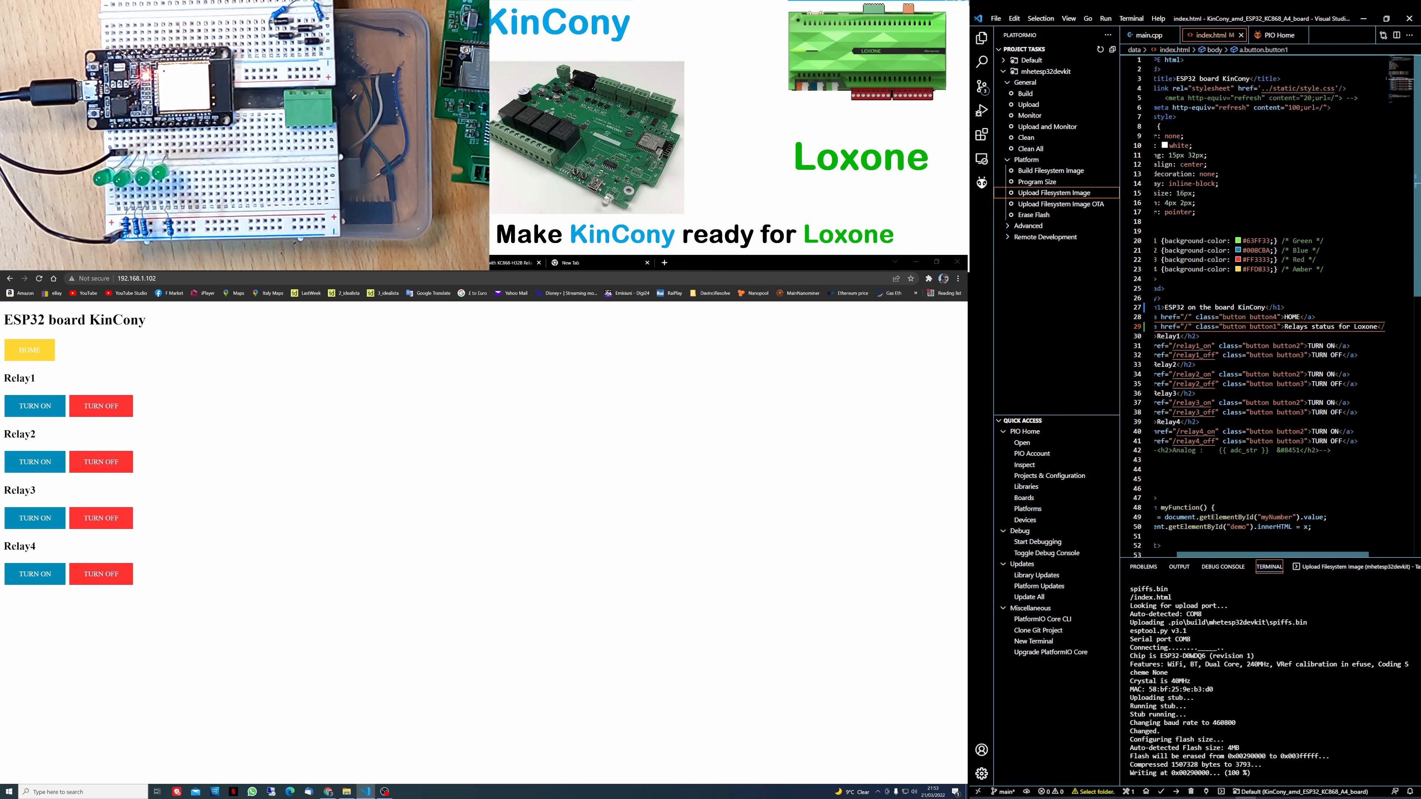
{"action": "mouse_move", "coordinate": [1192, 326]}
{"action": "type", "text": "relays"}
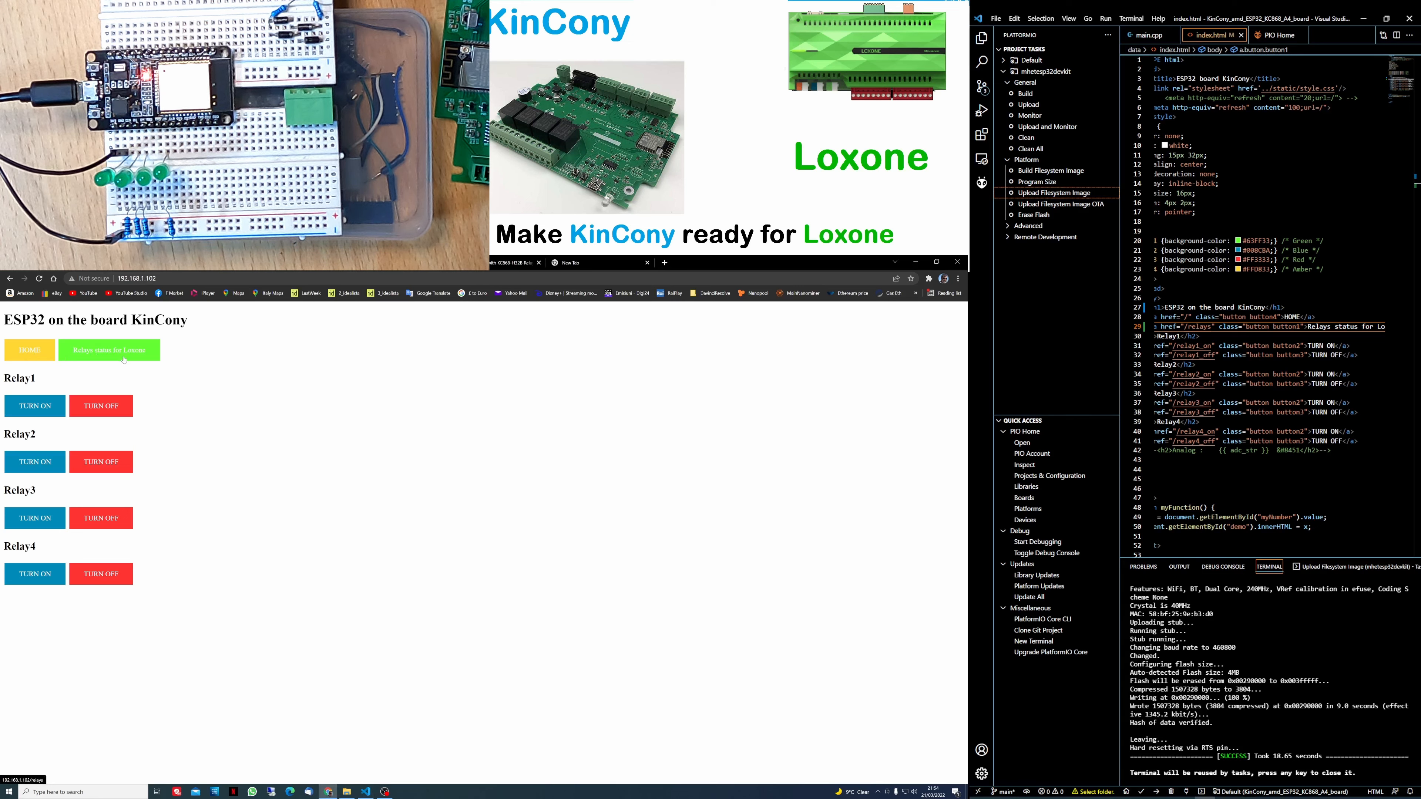
- Reload the ESP32 page, move to the YouTube Studio channel content list, and show main.cpp
{"action": "left_click", "coordinate": [109, 350]}
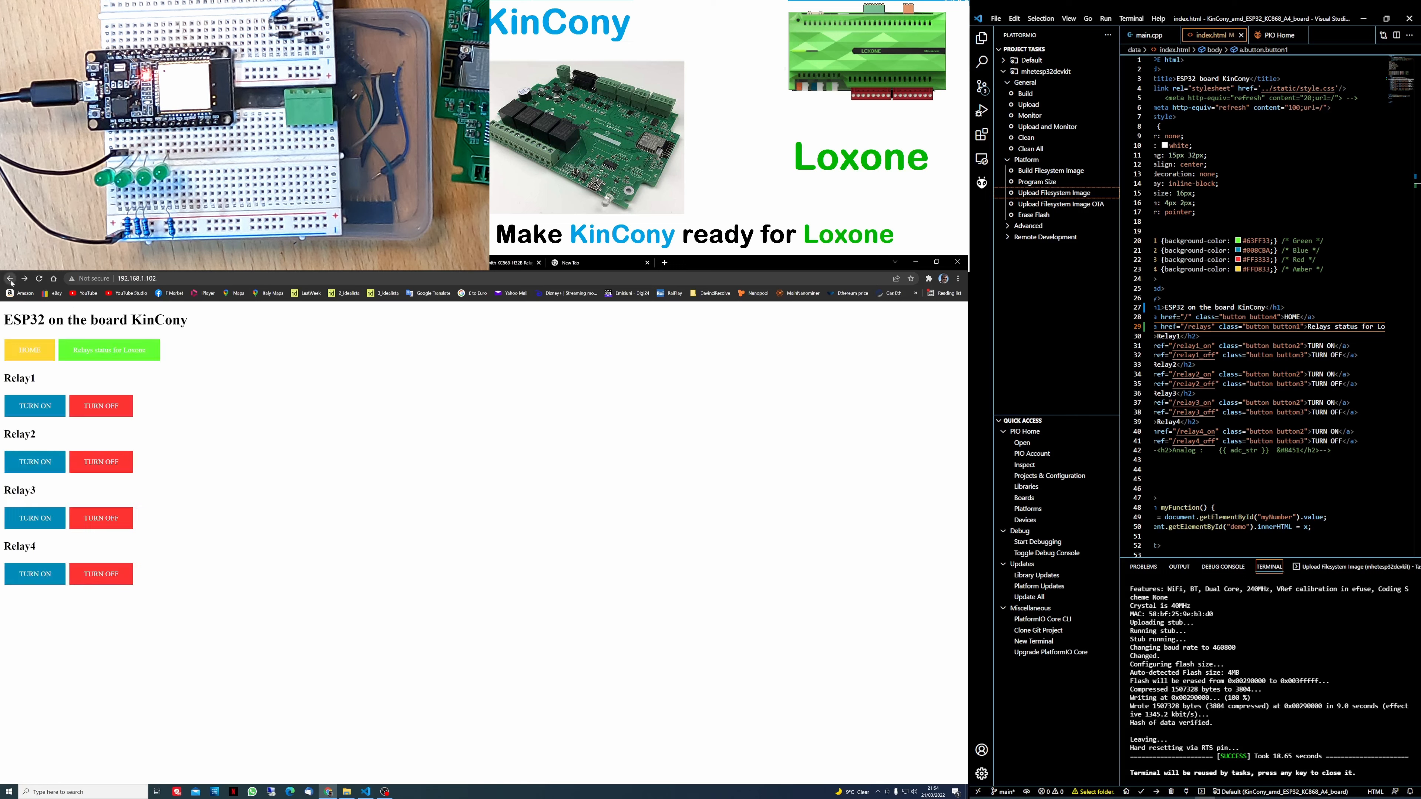
{"action": "left_click", "coordinate": [35, 462]}
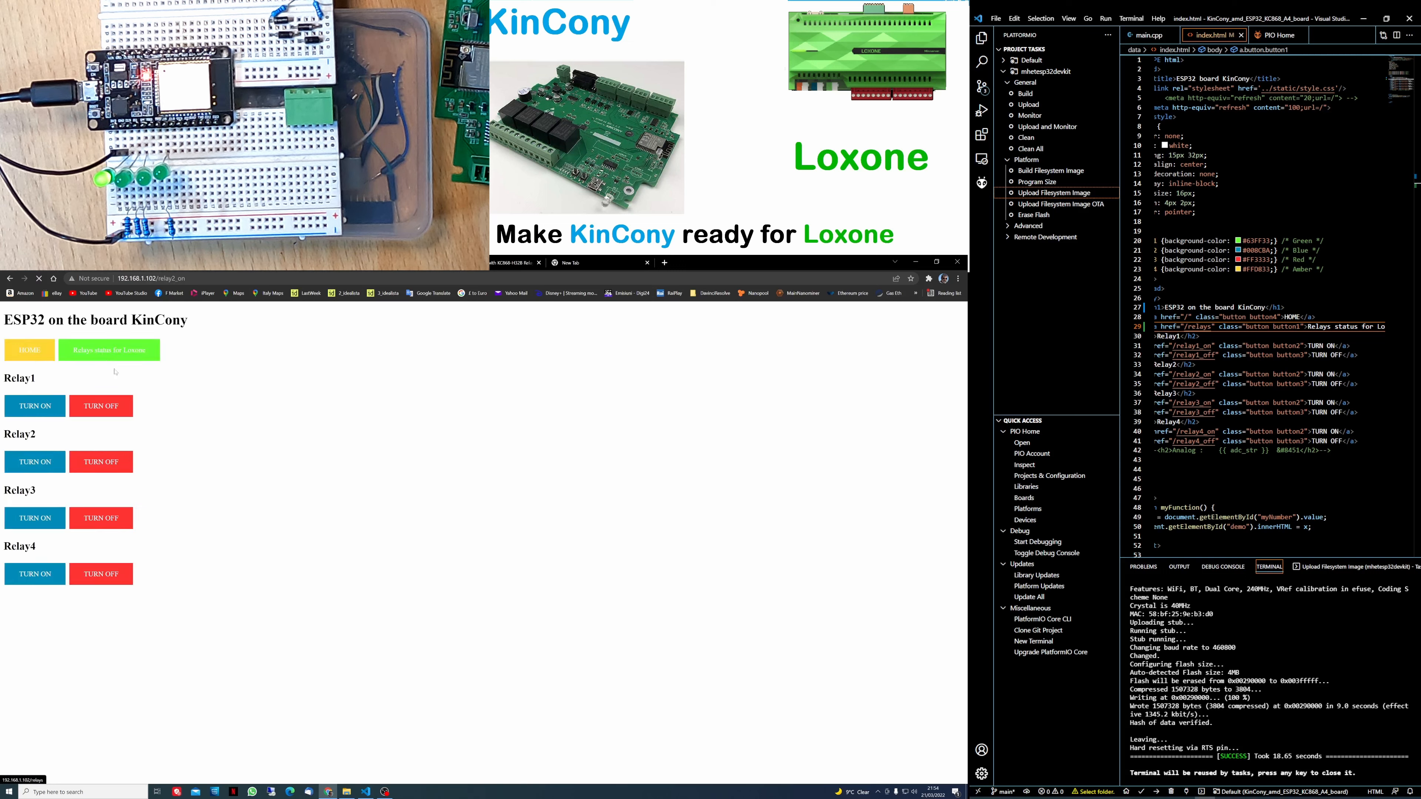
{"action": "left_click", "coordinate": [108, 350]}
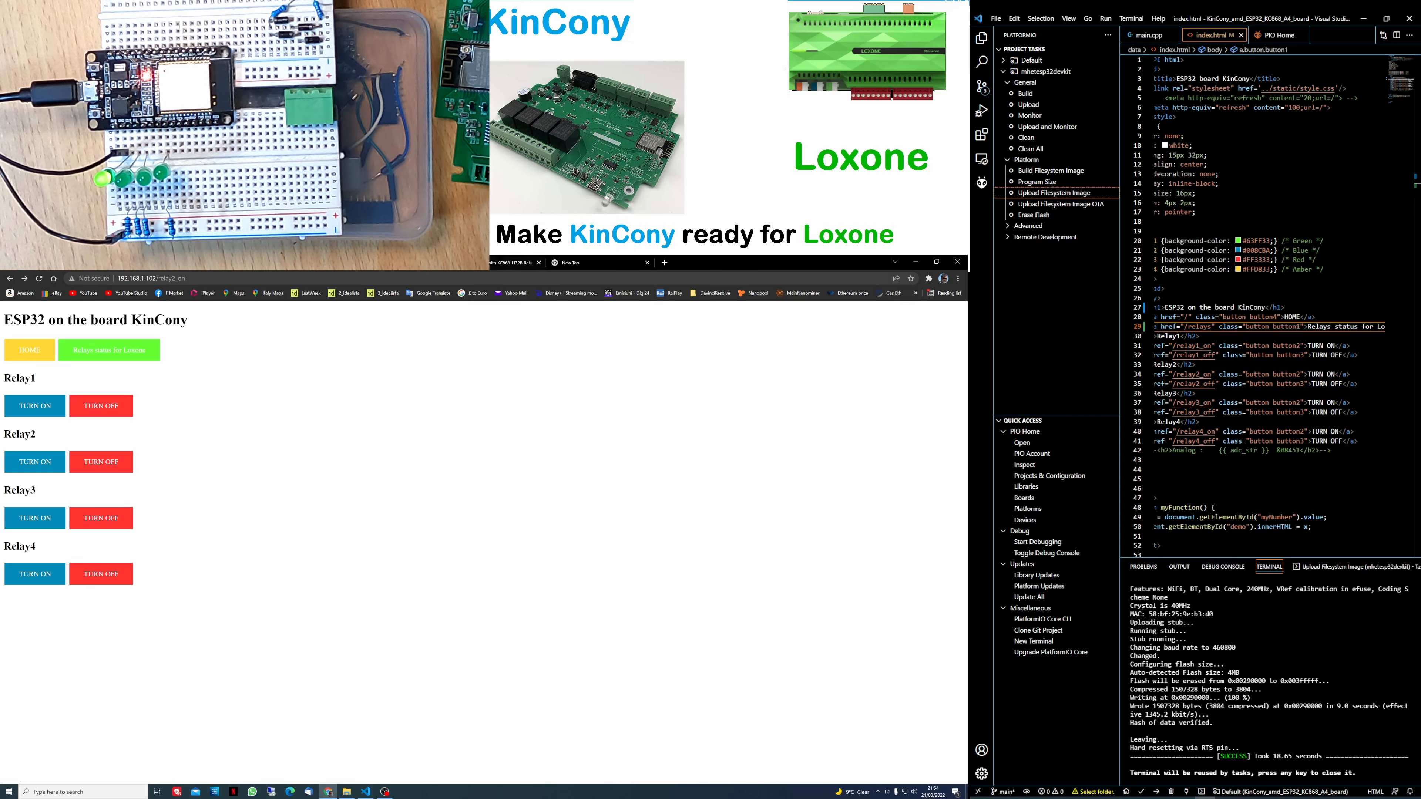
{"action": "left_click", "coordinate": [617, 428]}
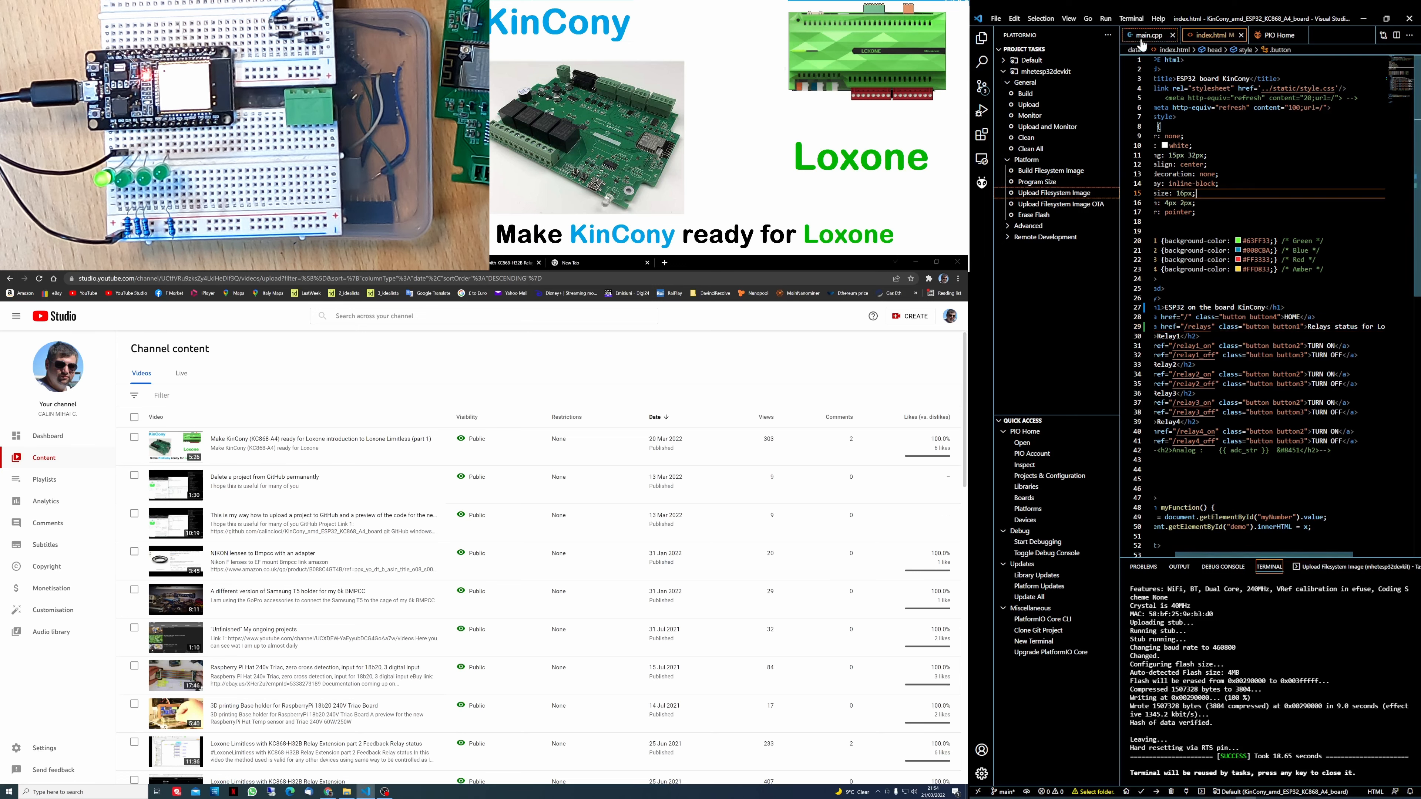
{"action": "left_click", "coordinate": [1143, 35]}
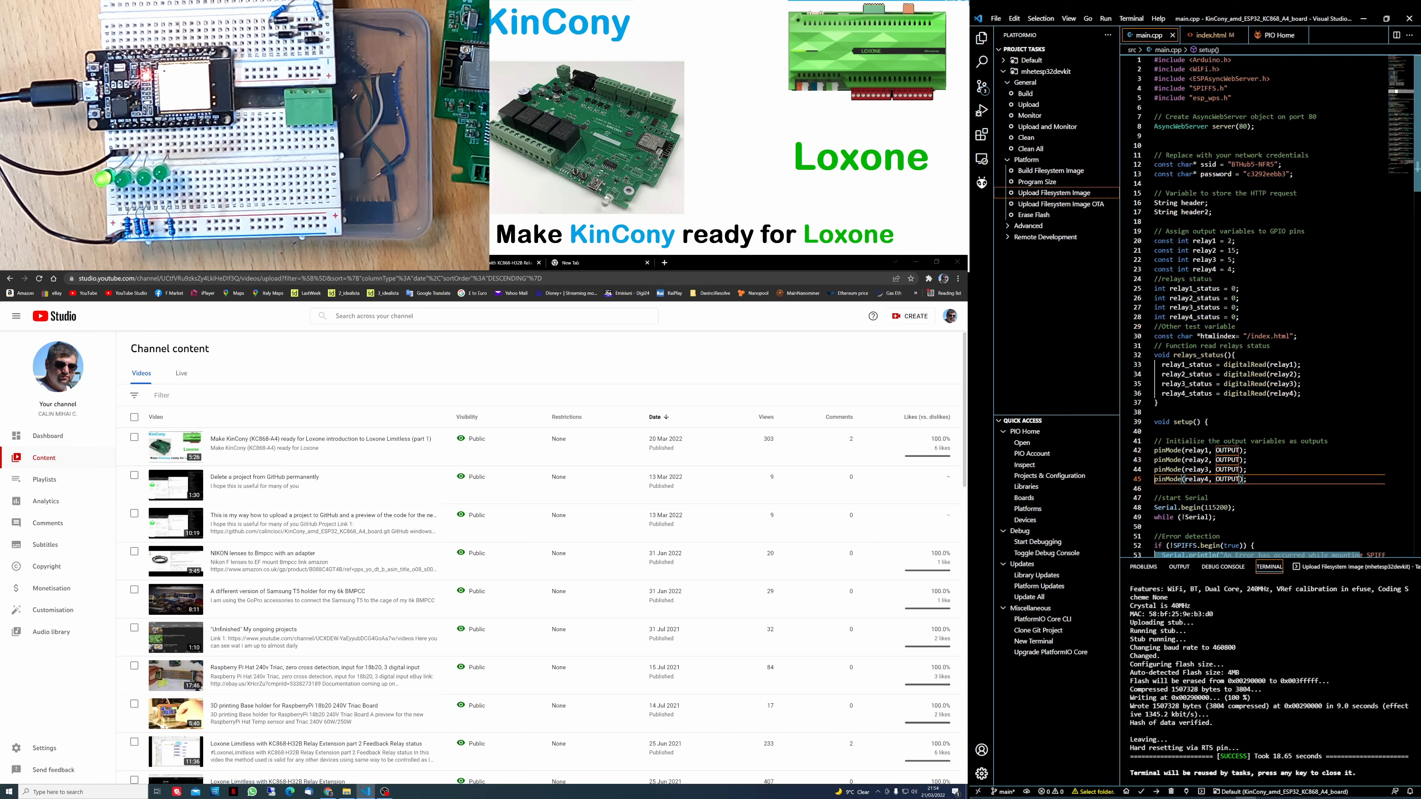